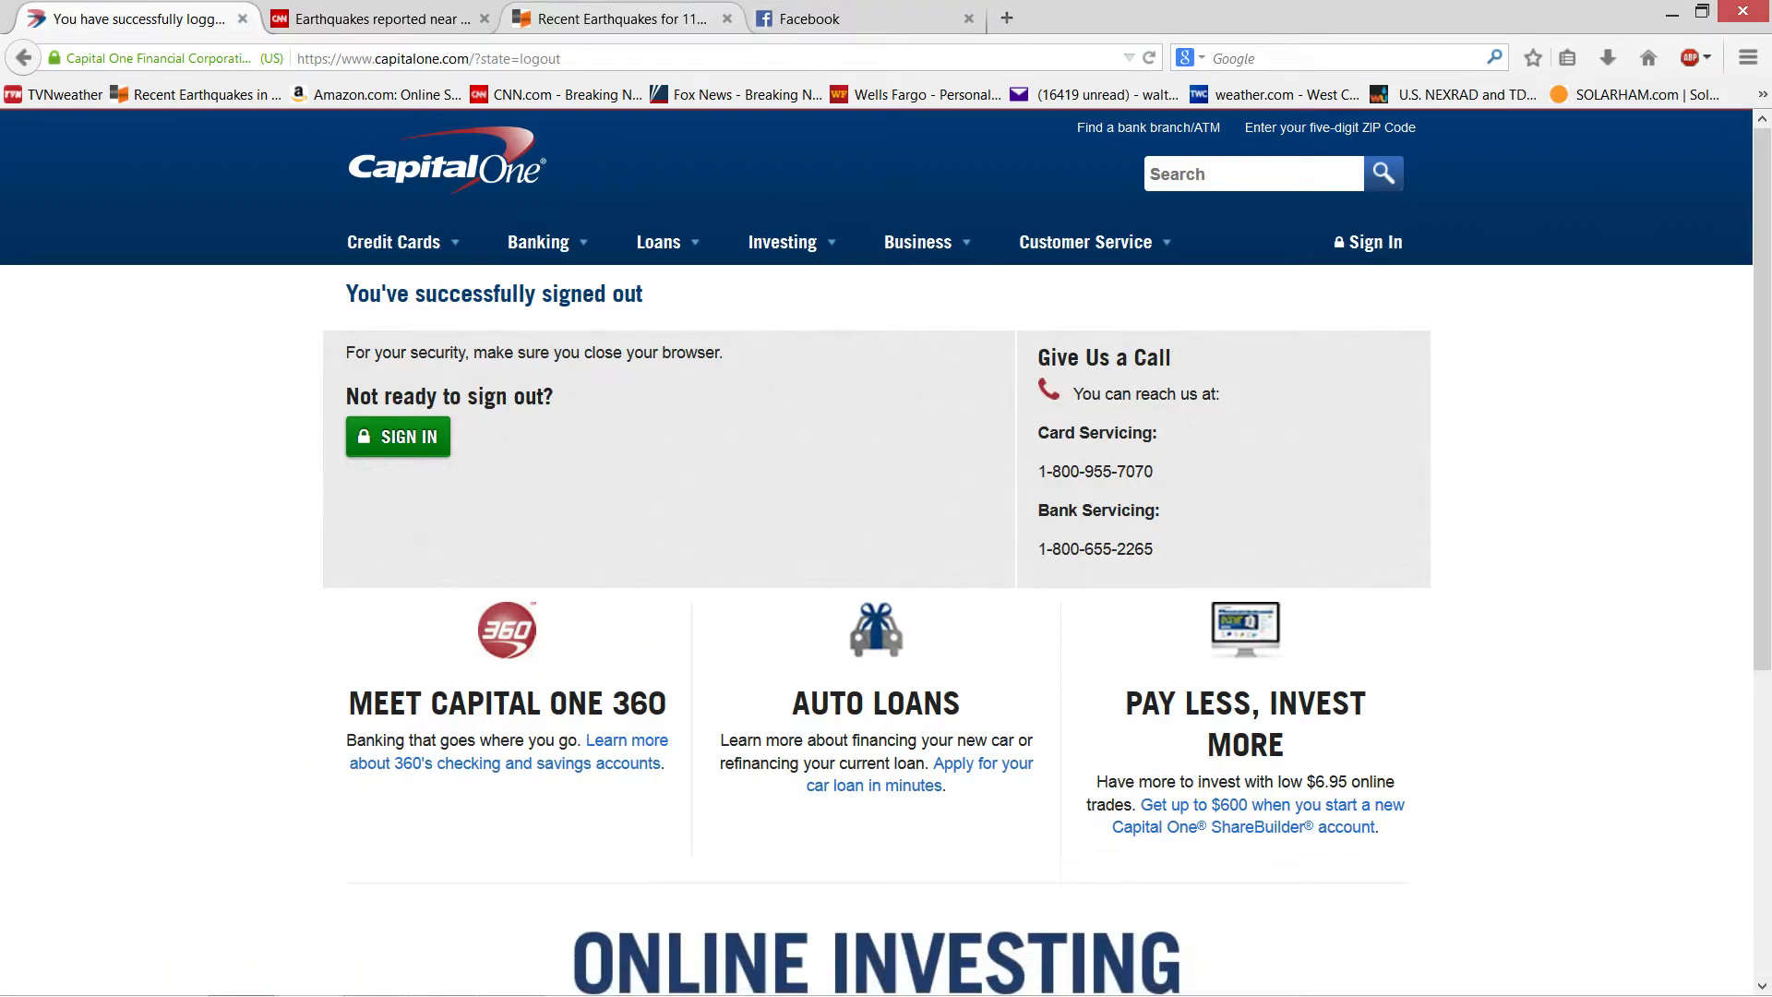
Switch to the Recent Earthquakes tab showing the California–Nevada map with 1087 quakes
{"action": "left_click", "coordinate": [619, 19]}
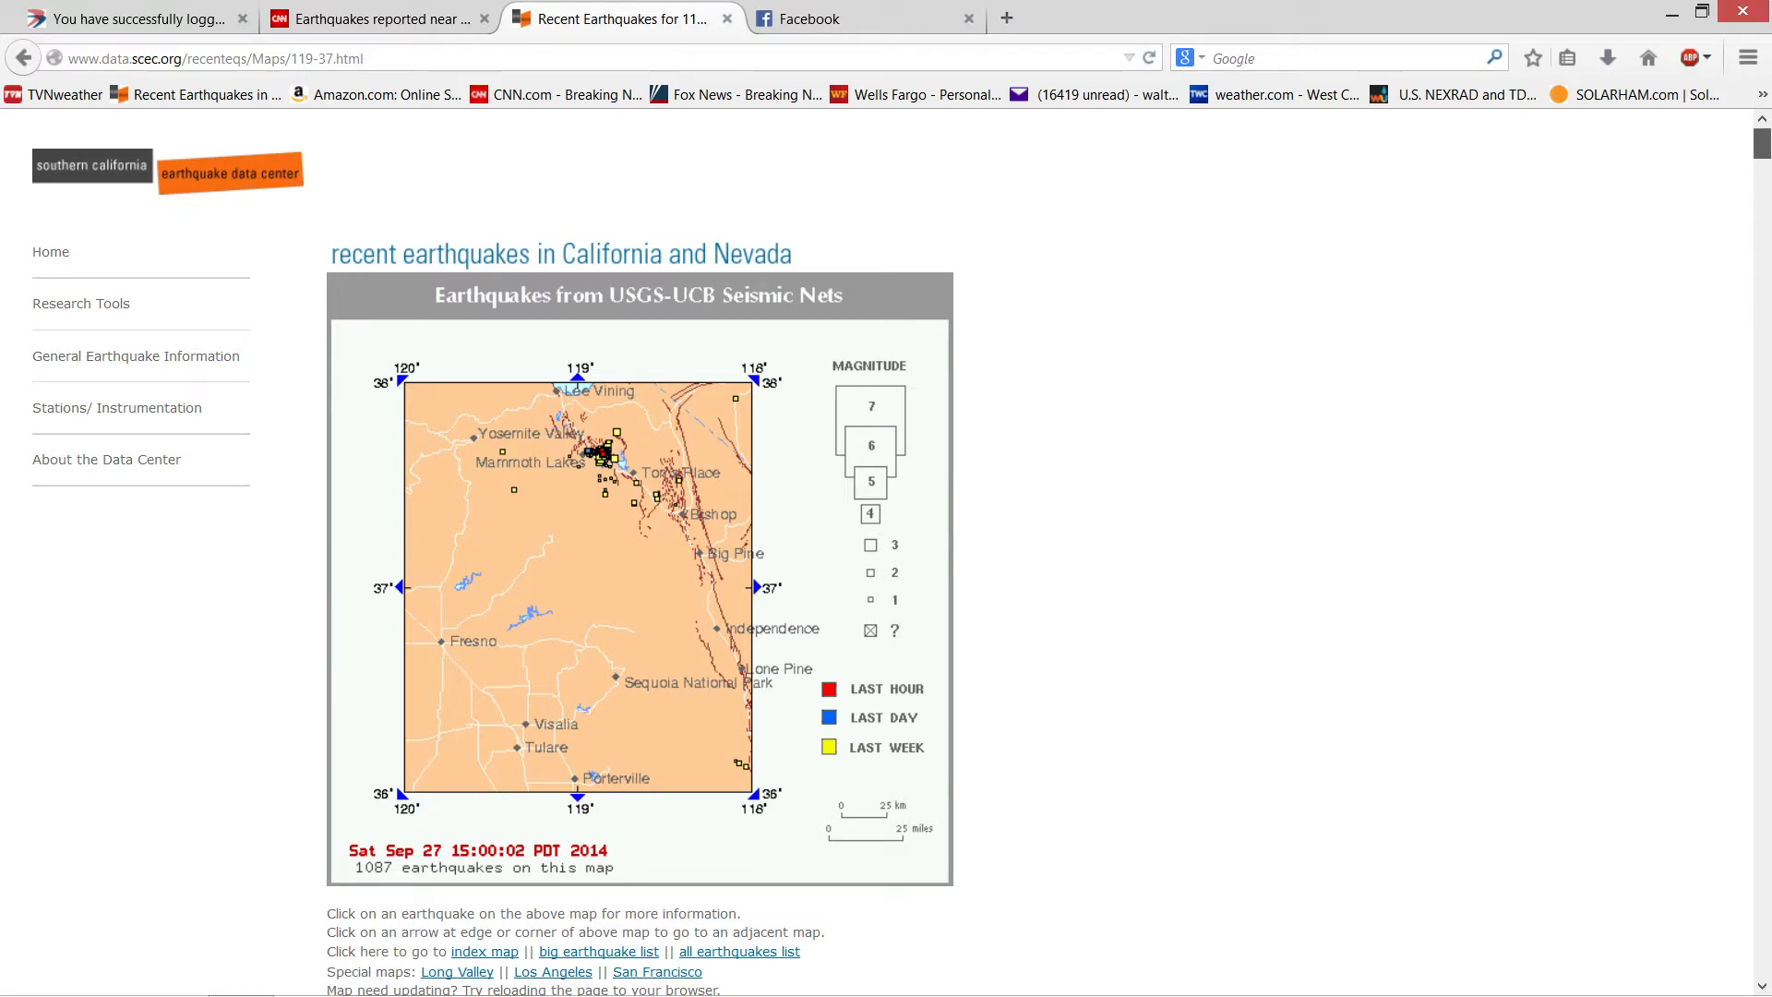
Scroll past the map into the Sep 27, 2014 quake list east of Mammoth Lakes
{"action": "scroll", "scroll_direction": "down", "scroll_amount": 3}
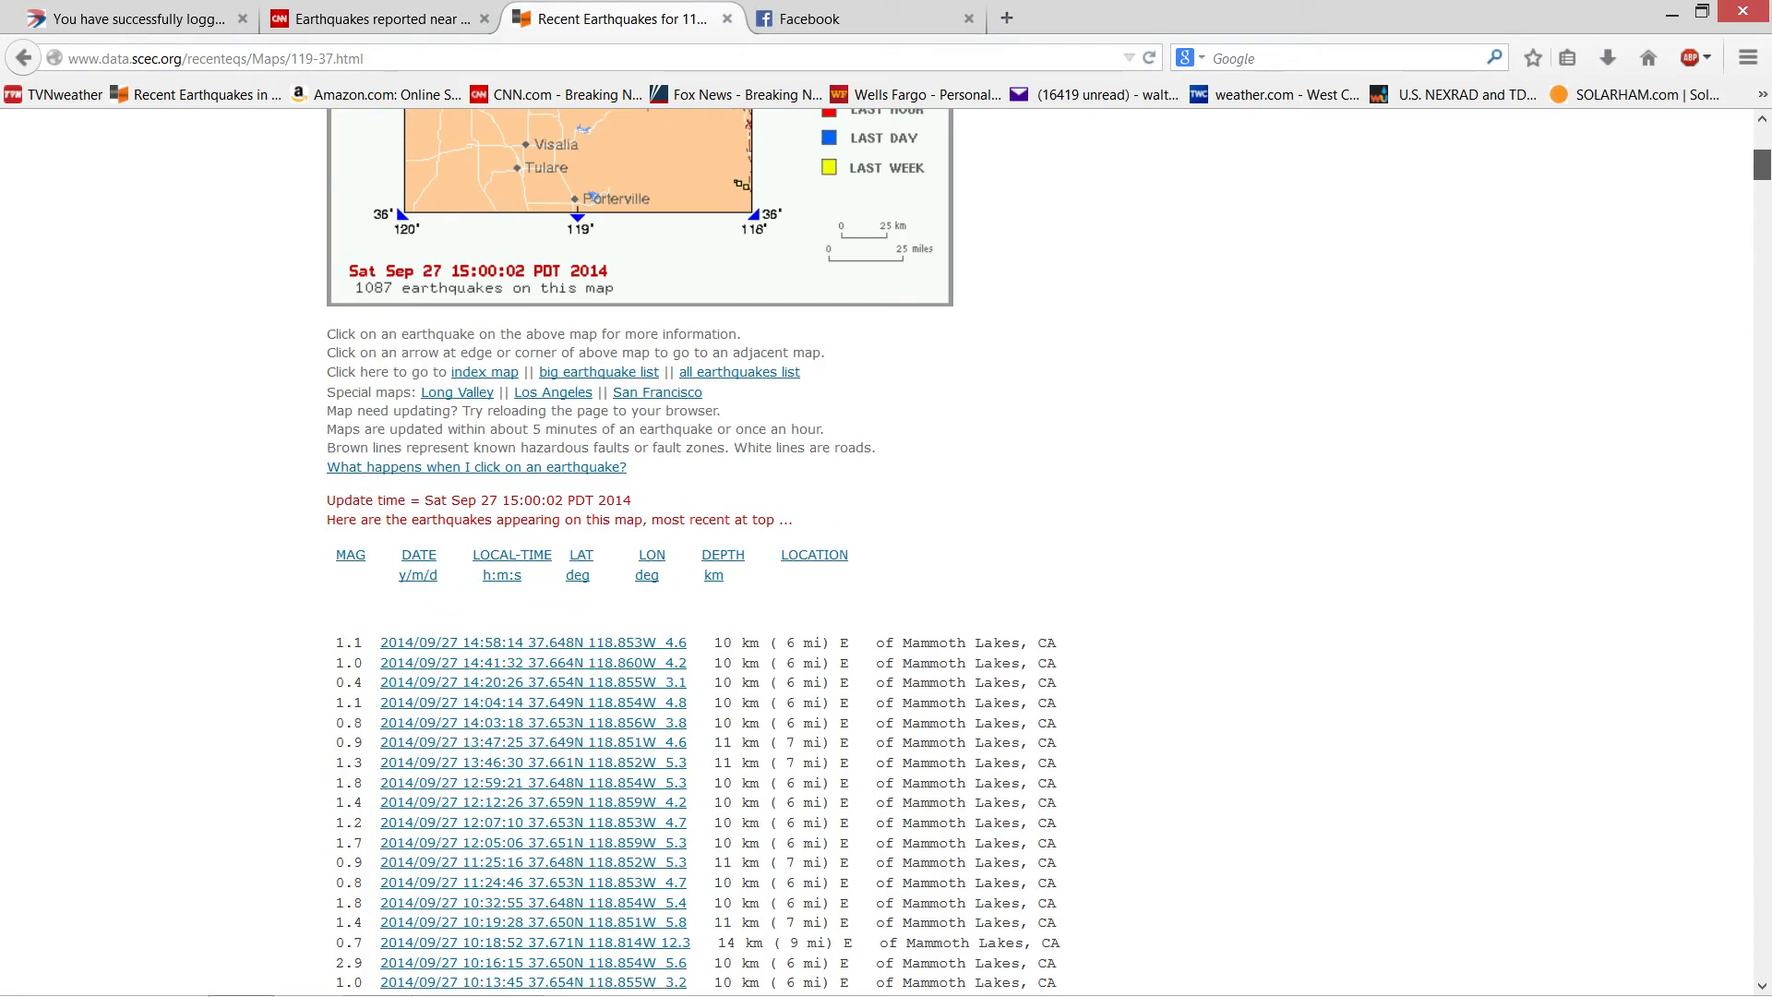
{"action": "scroll", "scroll_direction": "down", "scroll_amount": 3}
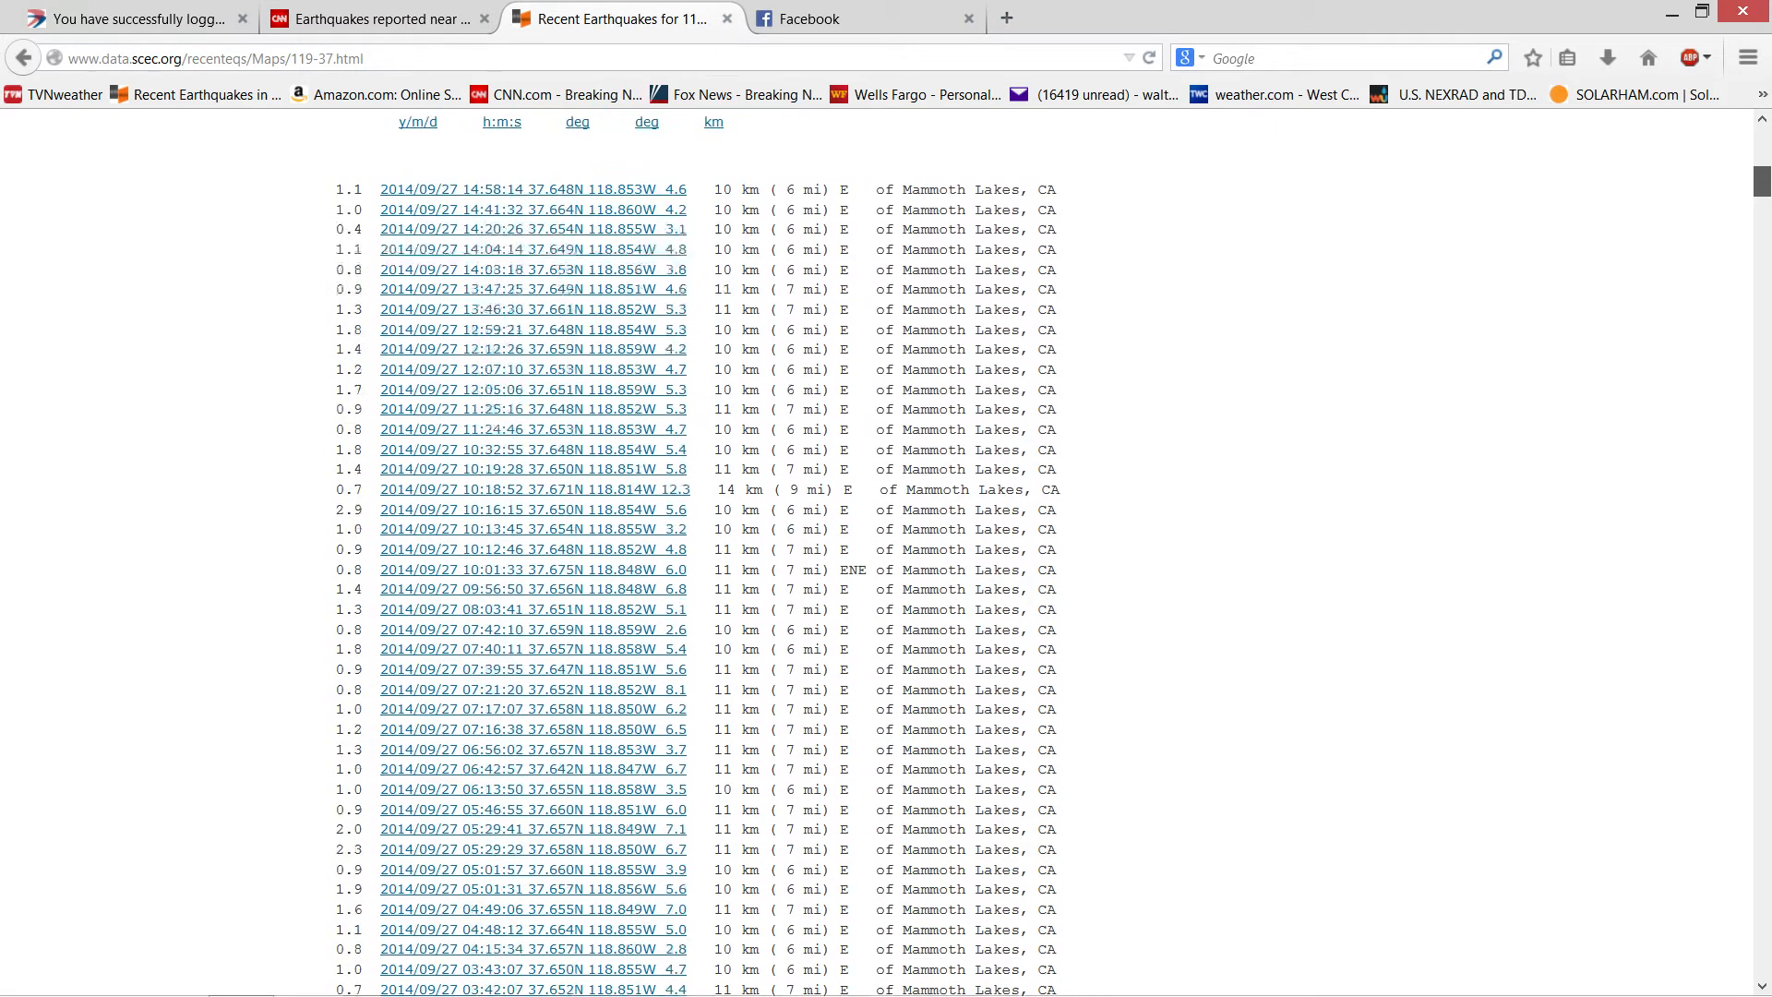
{"action": "scroll", "scroll_direction": "down", "scroll_amount": 3}
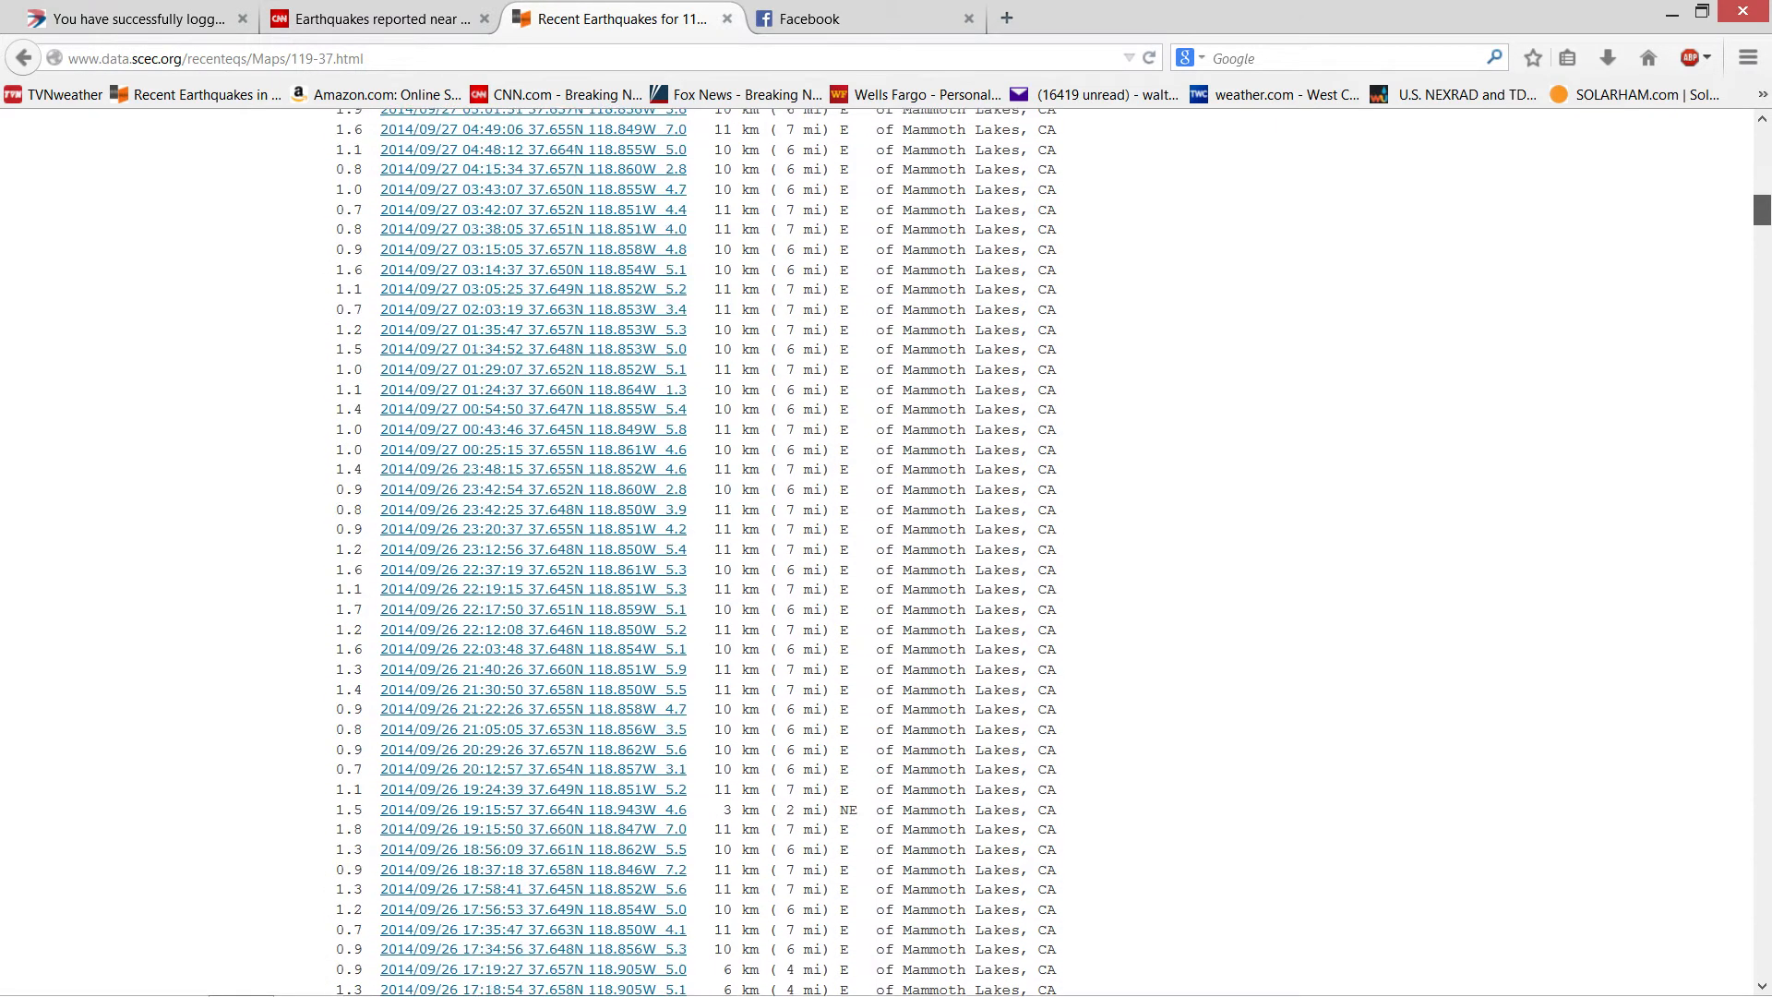
{"action": "scroll", "scroll_direction": "down", "scroll_amount": 3}
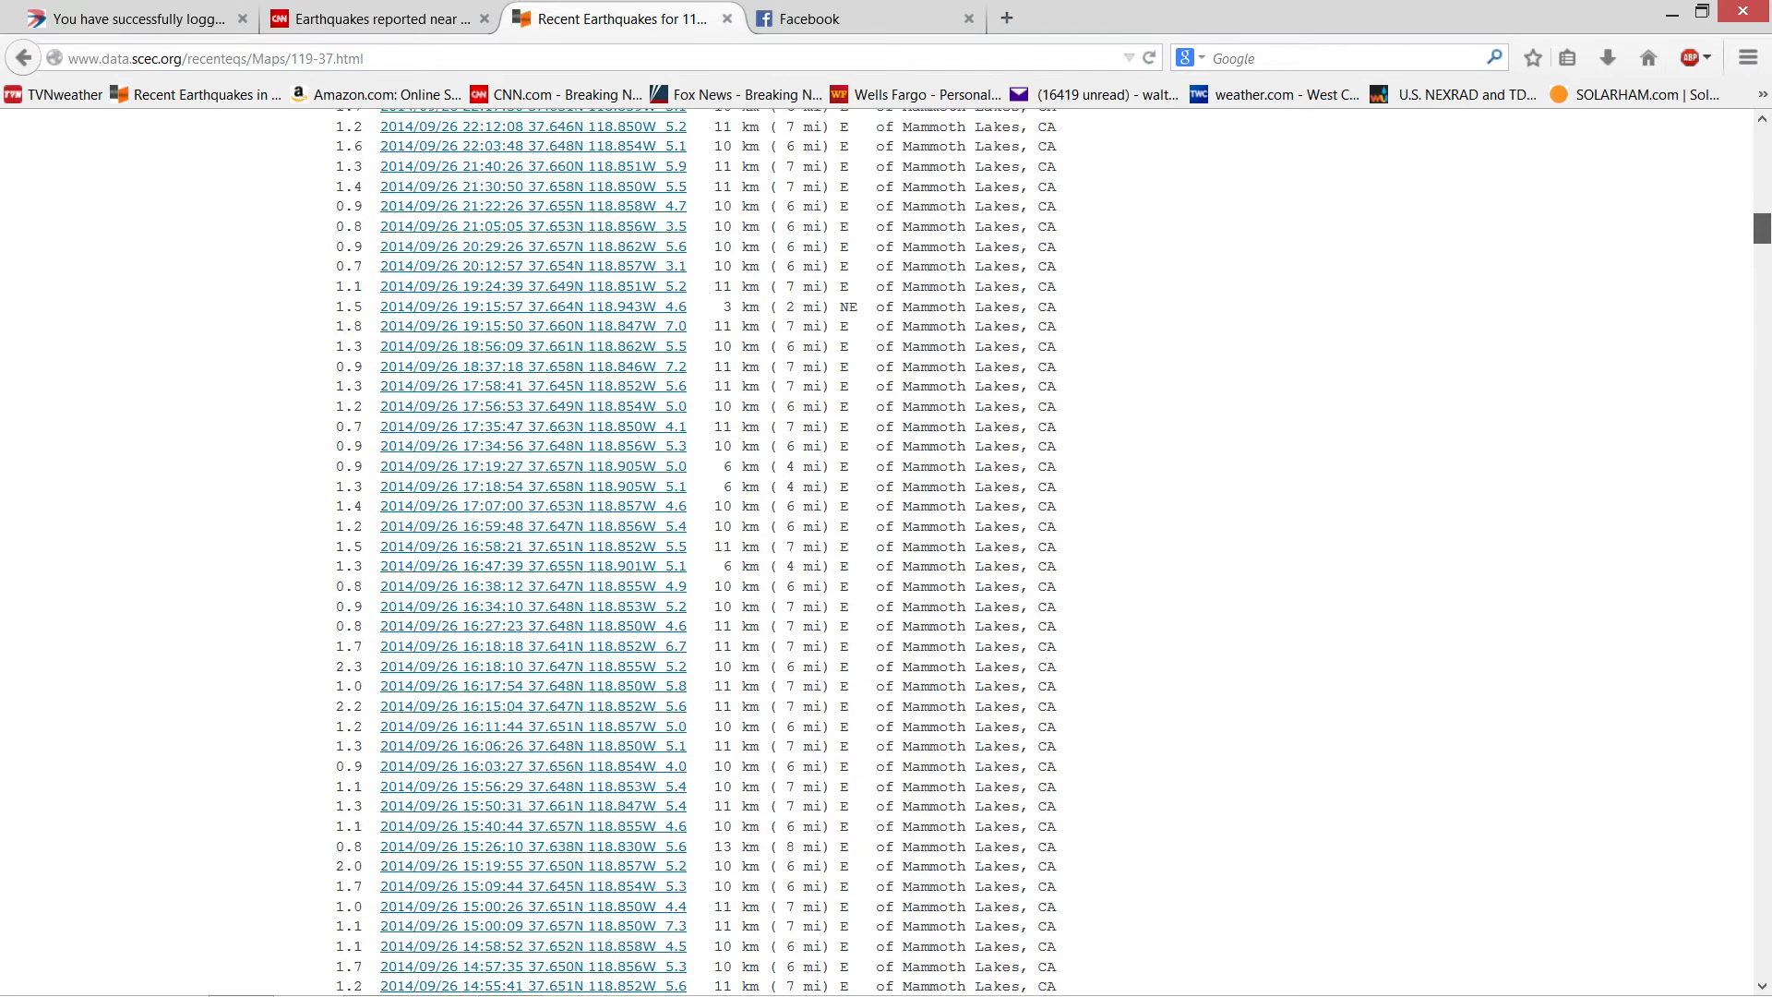
{"action": "scroll", "scroll_direction": "down", "scroll_amount": 3}
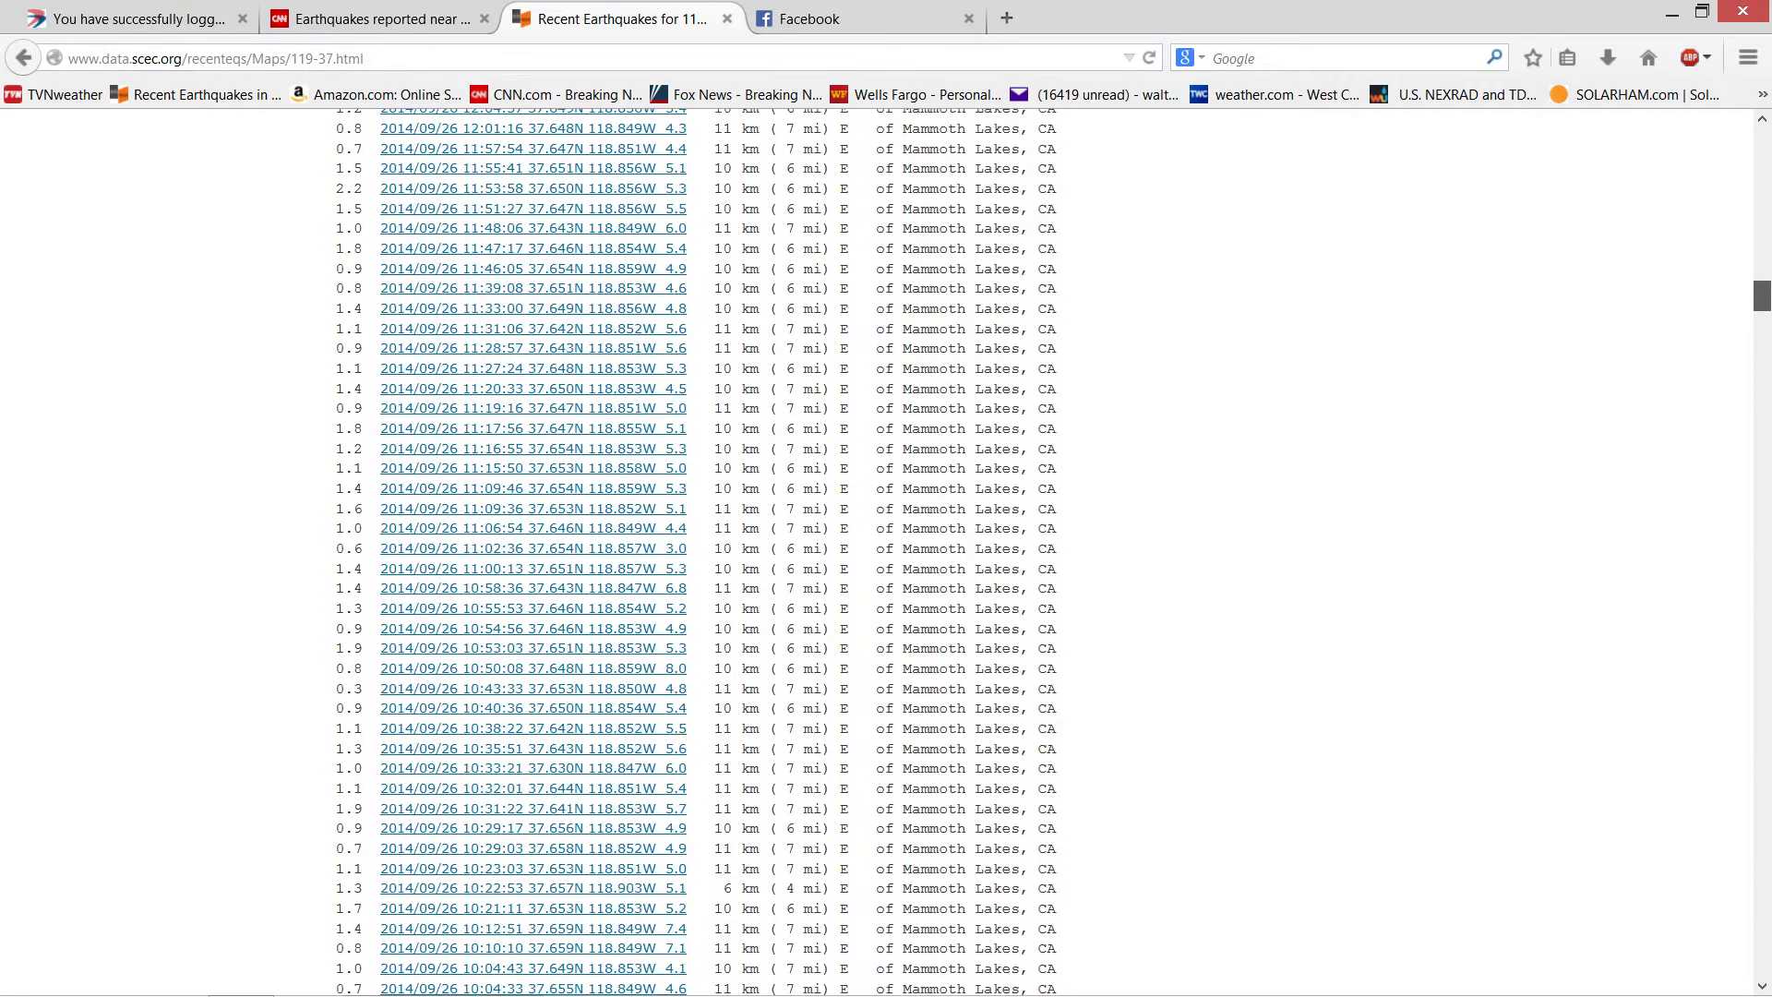
{"action": "scroll", "scroll_direction": "down", "scroll_amount": 3}
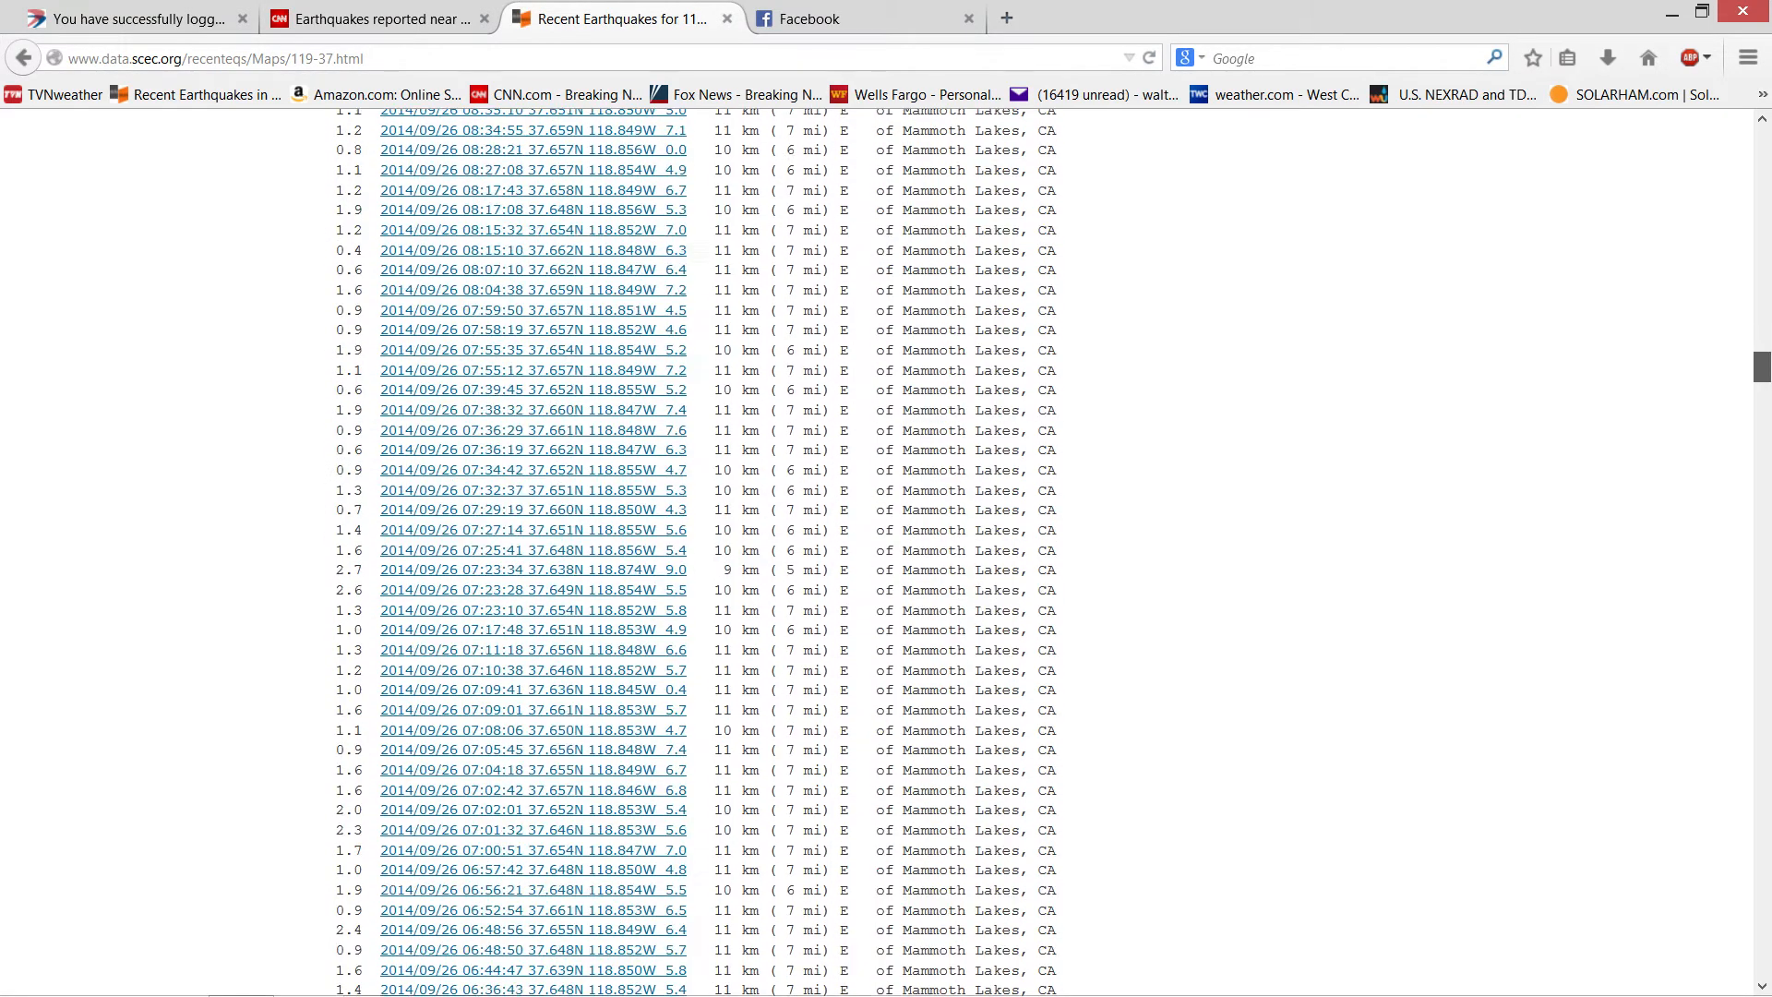
{"action": "scroll", "scroll_direction": "down", "scroll_amount": 3}
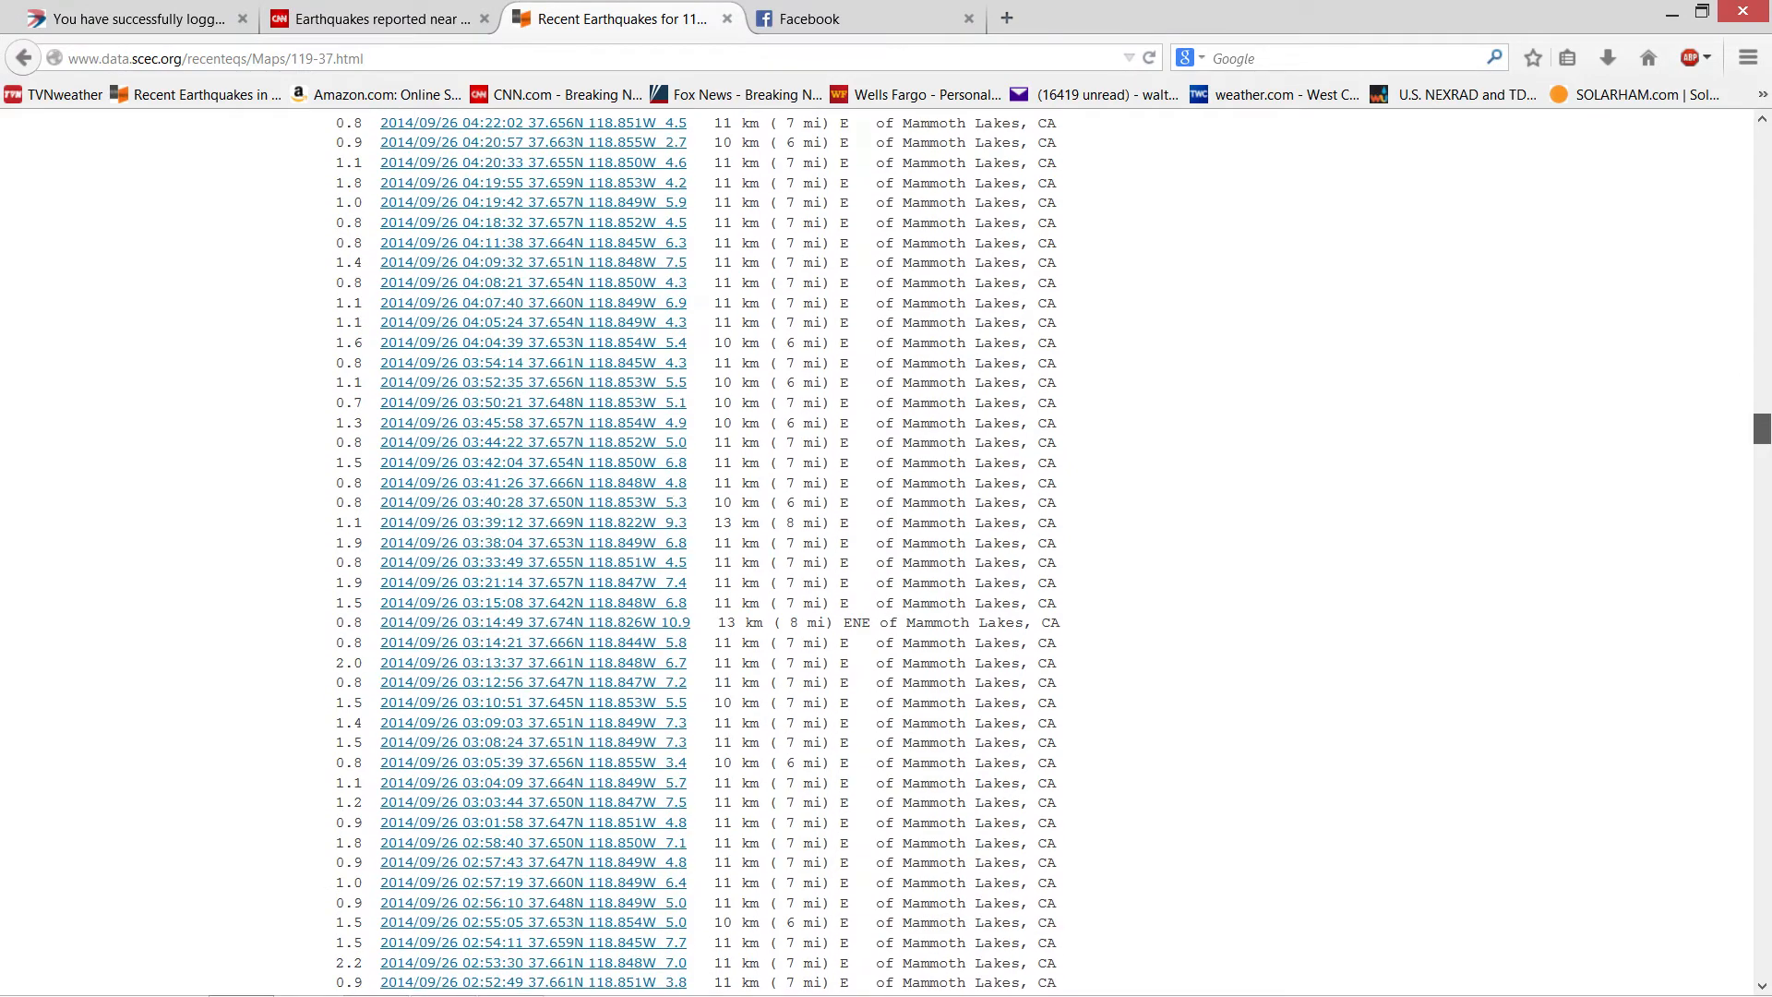
{"action": "scroll", "scroll_direction": "down", "scroll_amount": 3}
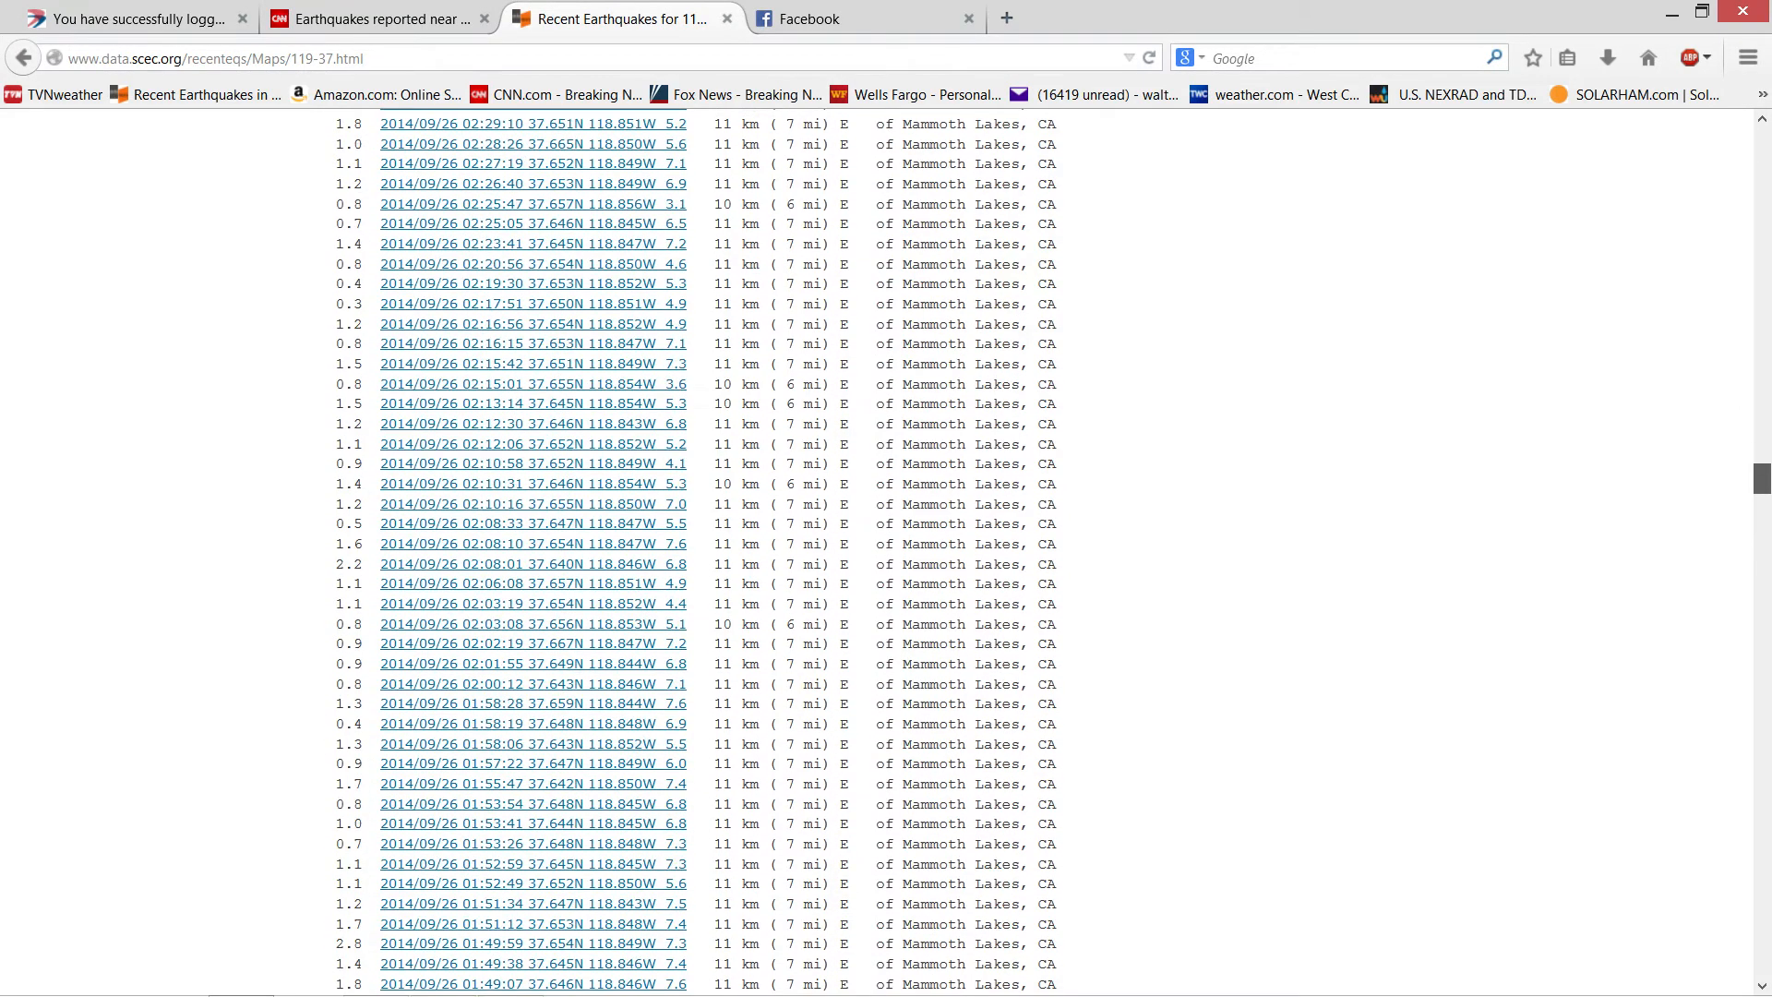
{"action": "scroll", "scroll_direction": "down", "scroll_amount": 3}
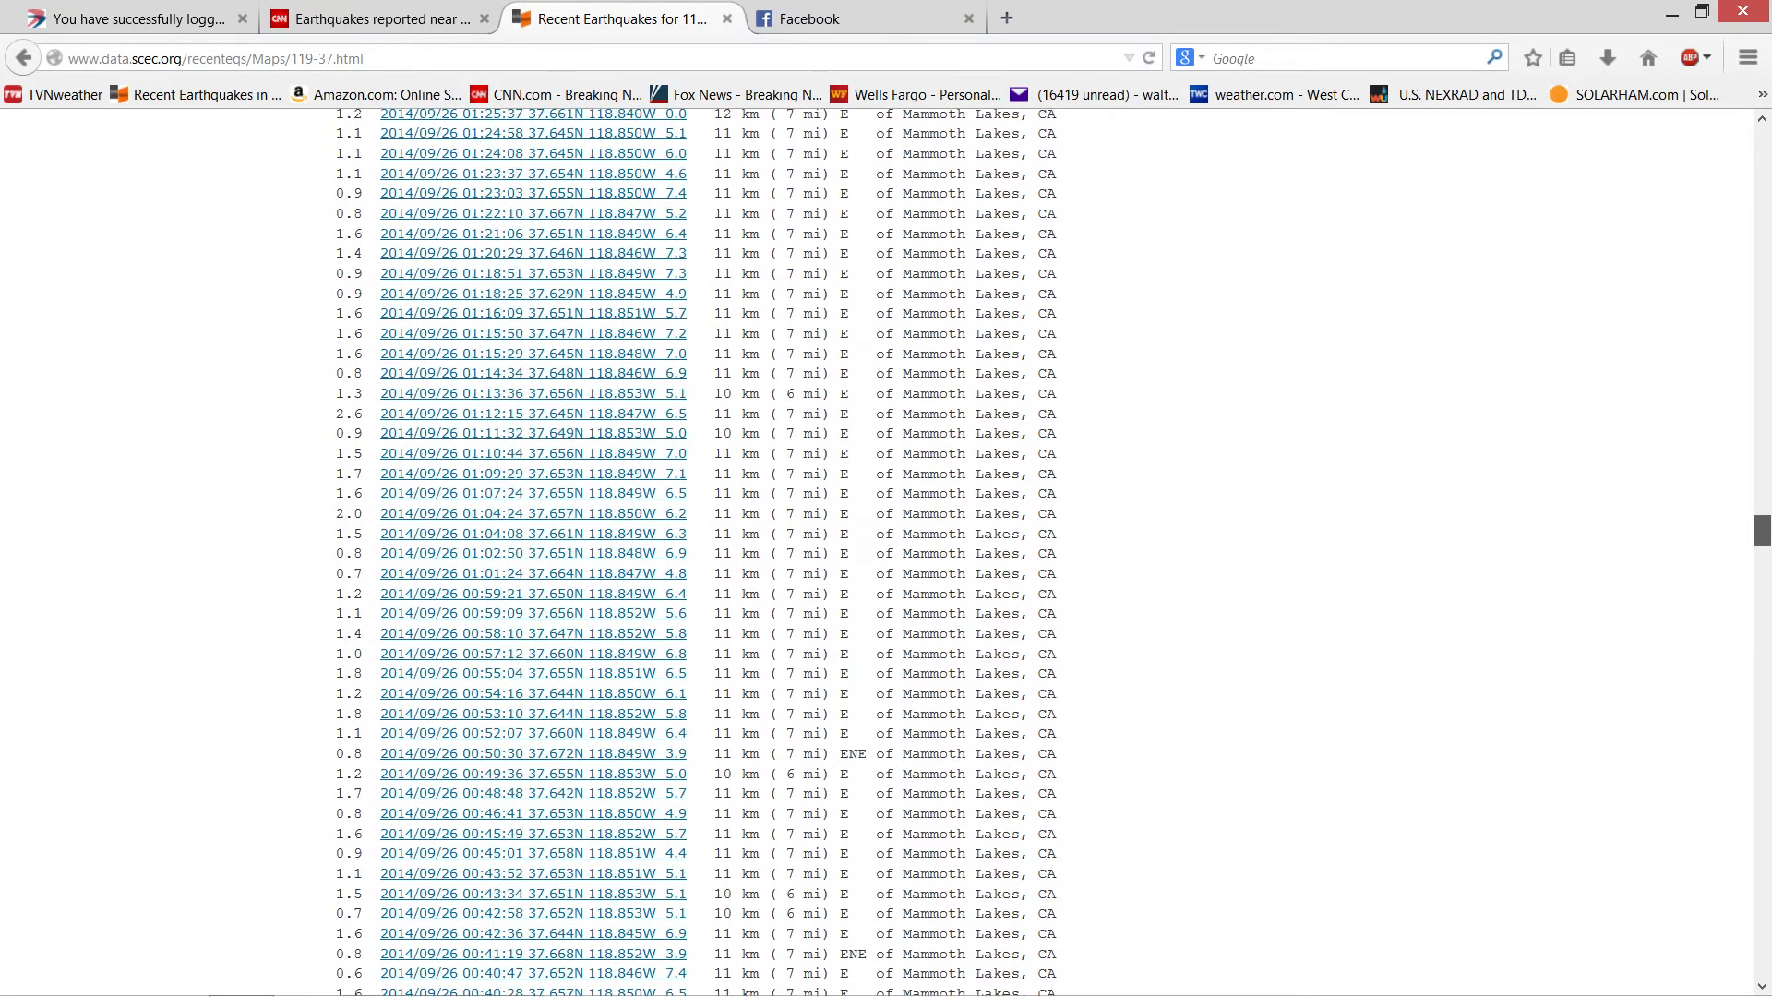
{"action": "scroll", "scroll_direction": "down", "scroll_amount": 3}
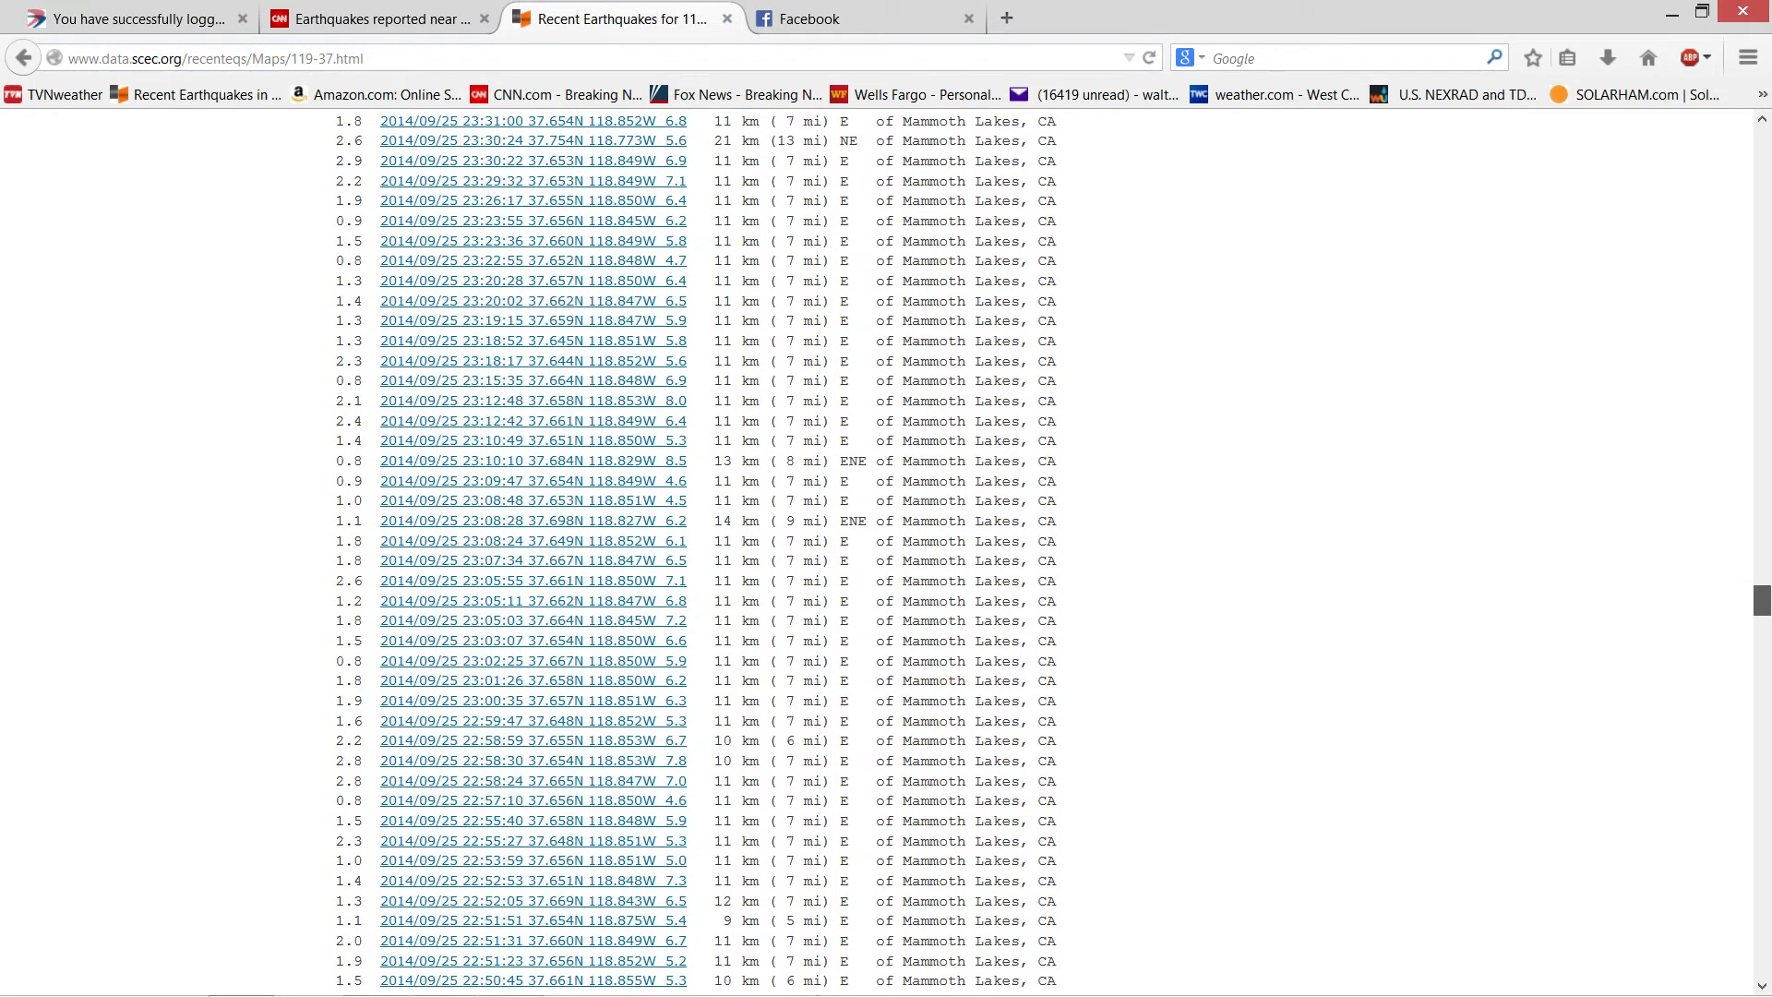
{"action": "scroll", "scroll_direction": "down", "scroll_amount": 3}
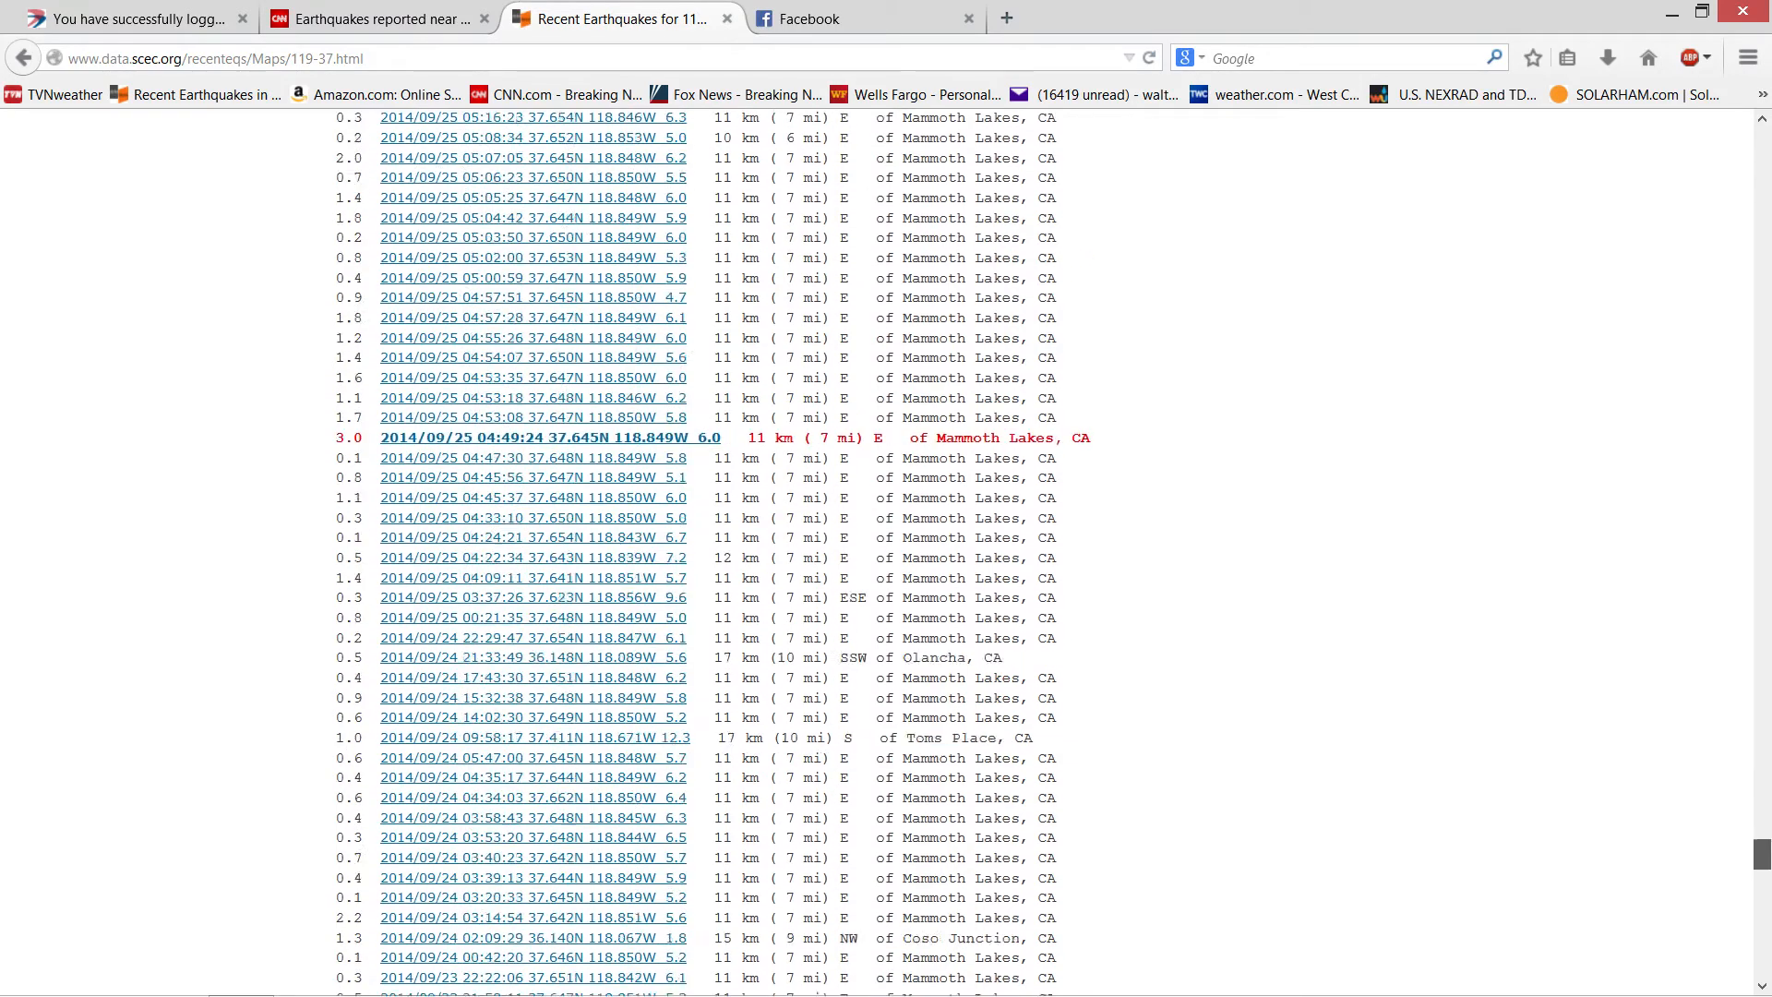
{"action": "scroll", "scroll_direction": "down", "scroll_amount": 3}
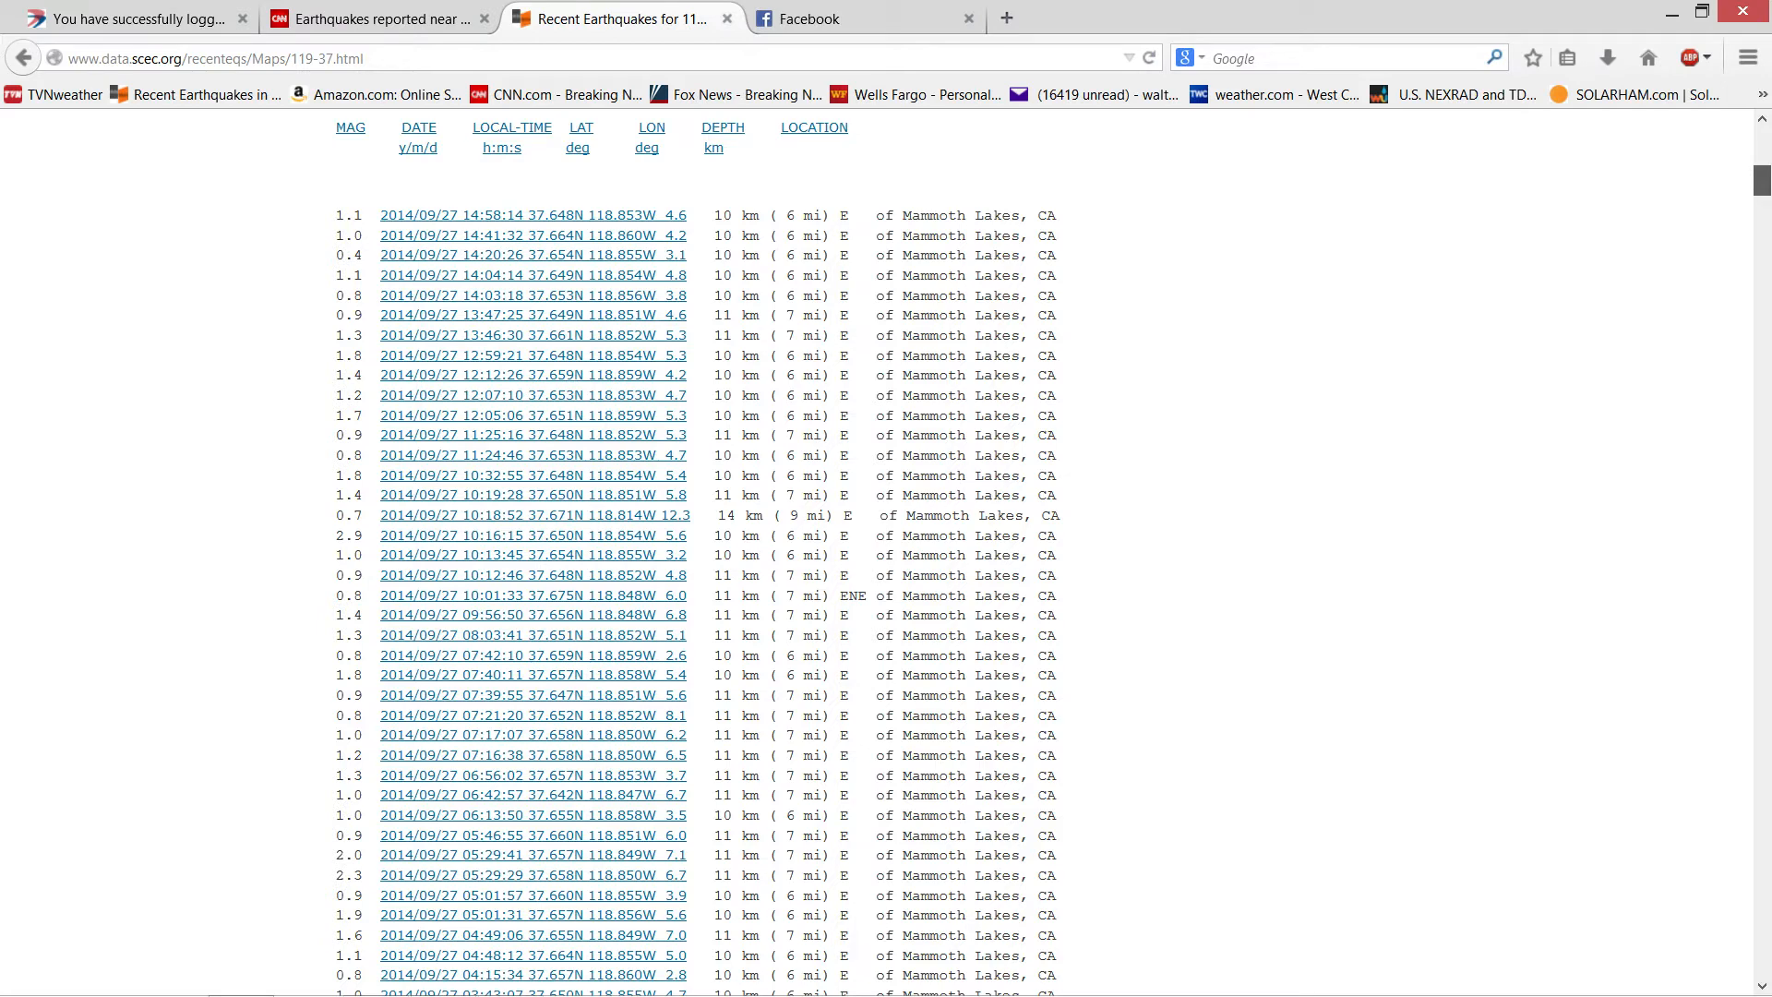
Scroll through the list to the Sep 25 morning quakes with magnitude 3+ events
{"action": "scroll", "scroll_direction": "down", "scroll_amount": 3}
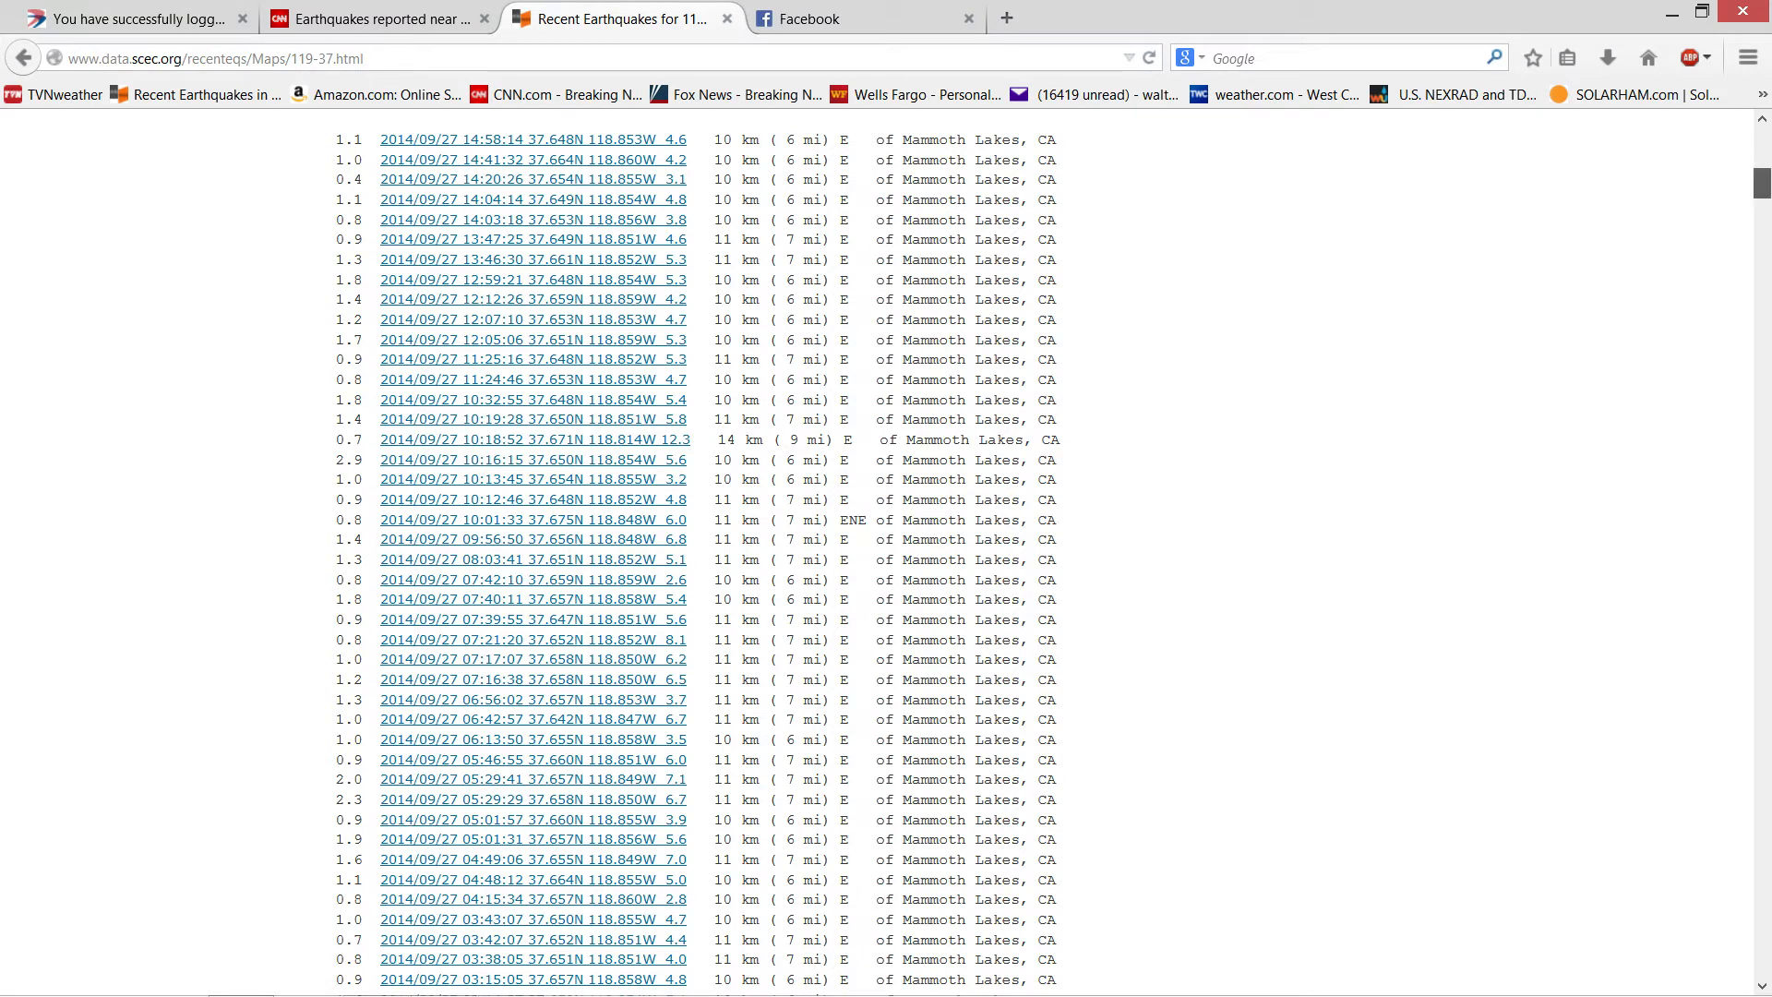
{"action": "scroll", "scroll_direction": "down", "scroll_amount": 3}
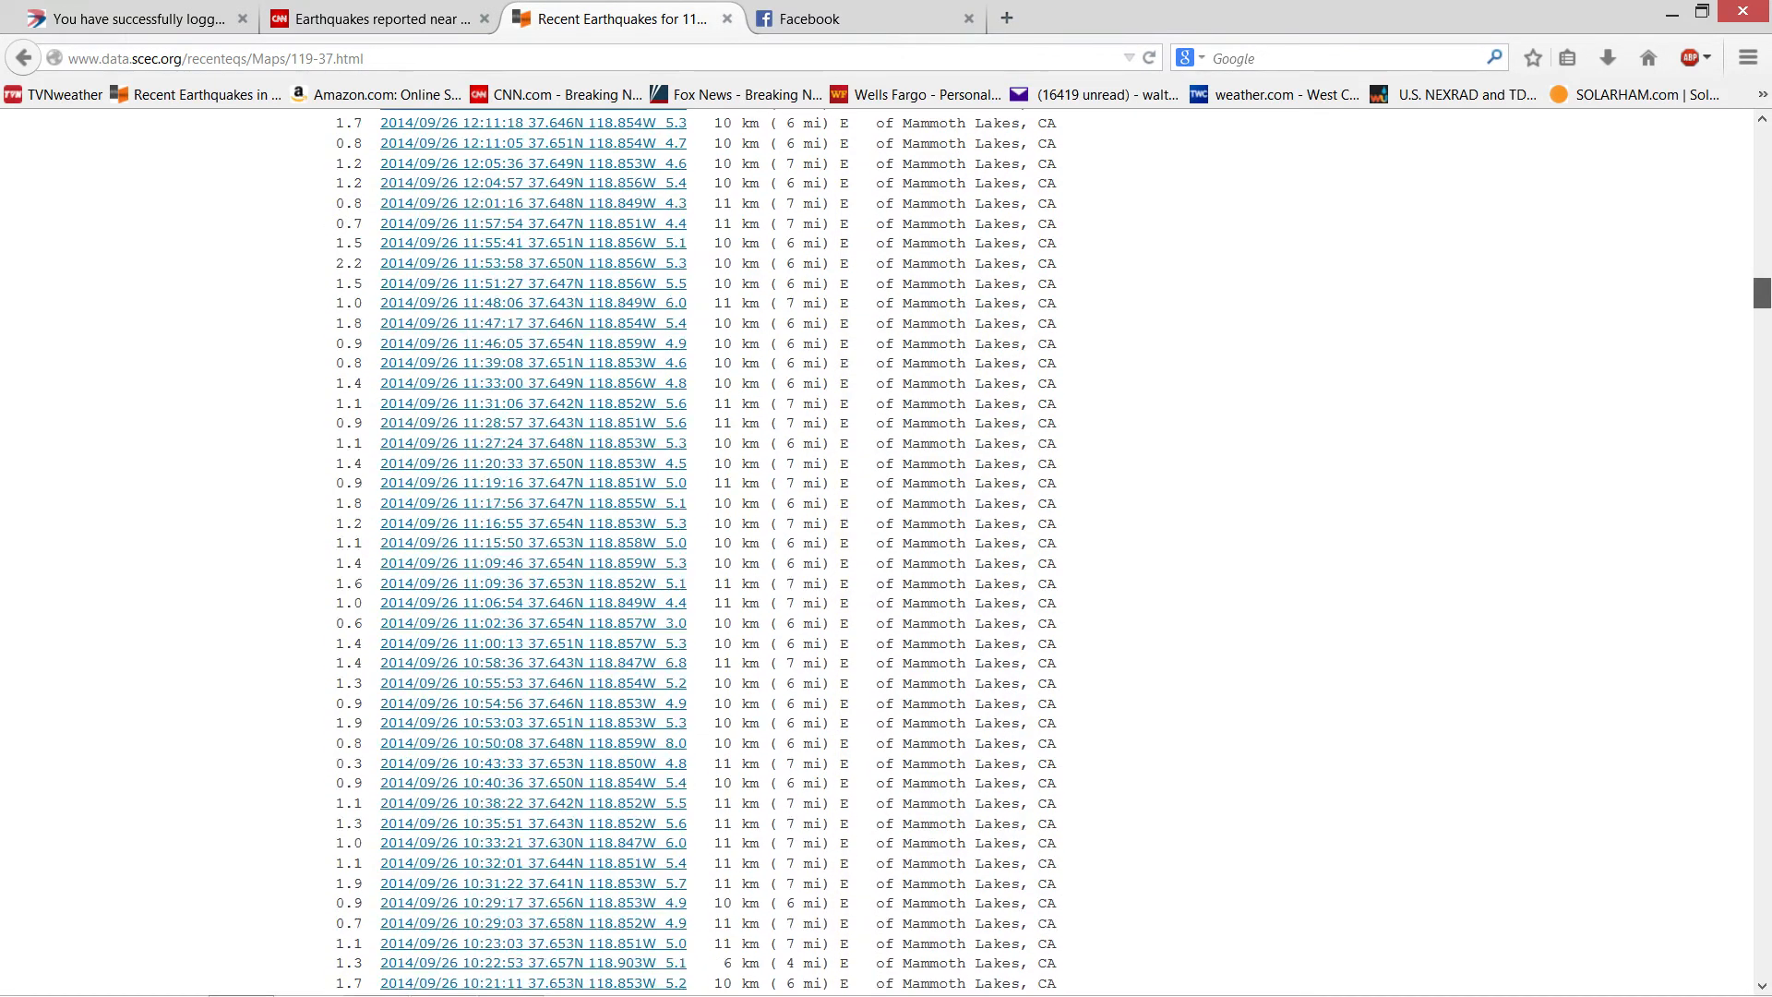
{"action": "scroll", "scroll_direction": "down", "scroll_amount": 3}
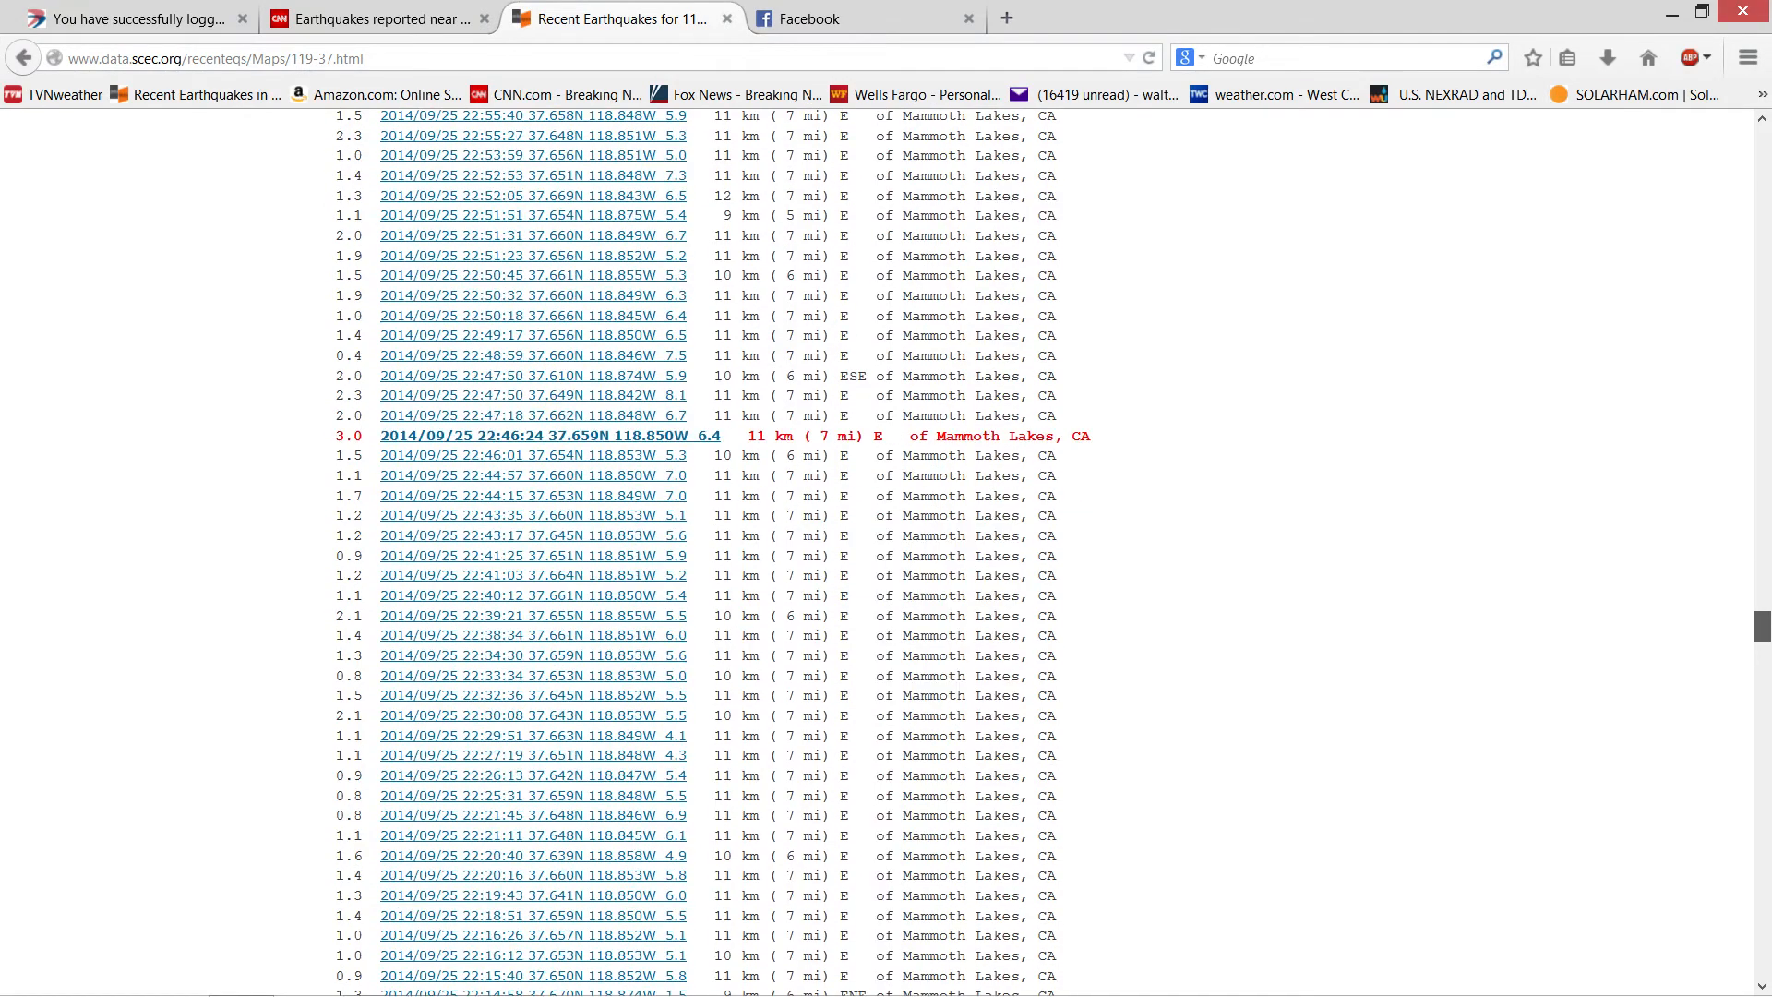
{"action": "scroll", "scroll_direction": "down", "scroll_amount": 3}
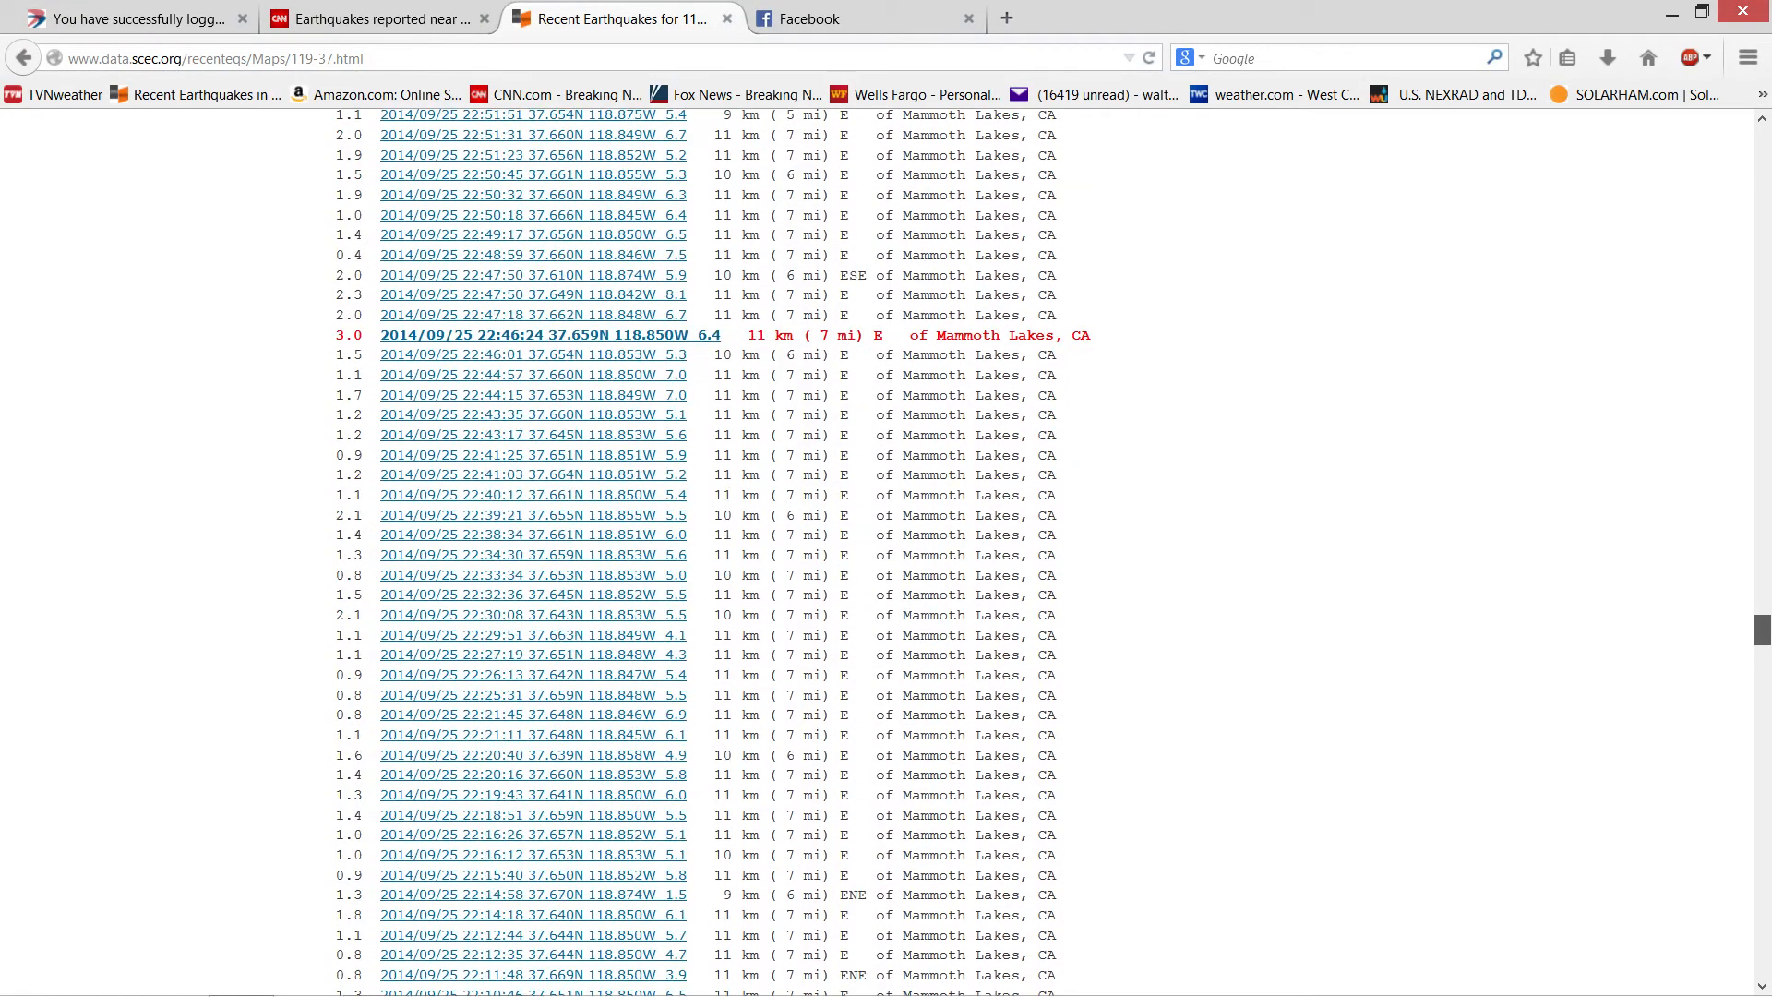
{"action": "scroll", "scroll_direction": "down", "scroll_amount": 3}
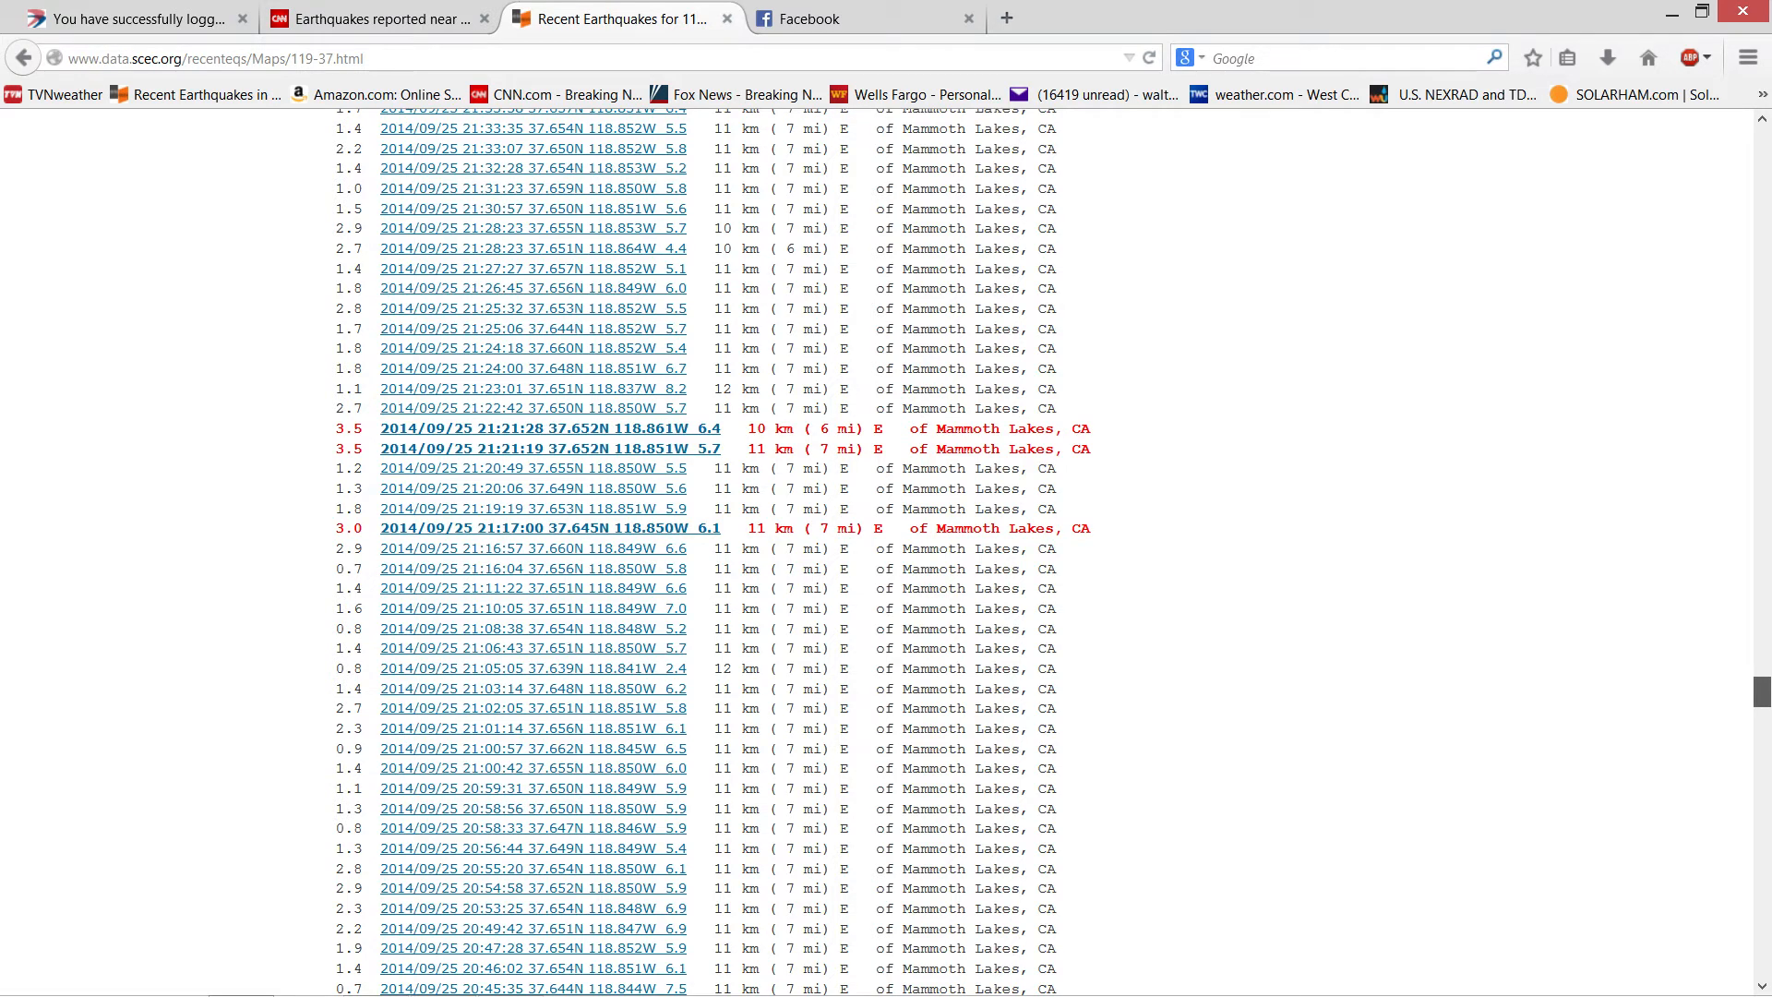
{"action": "scroll", "scroll_direction": "down", "scroll_amount": 3}
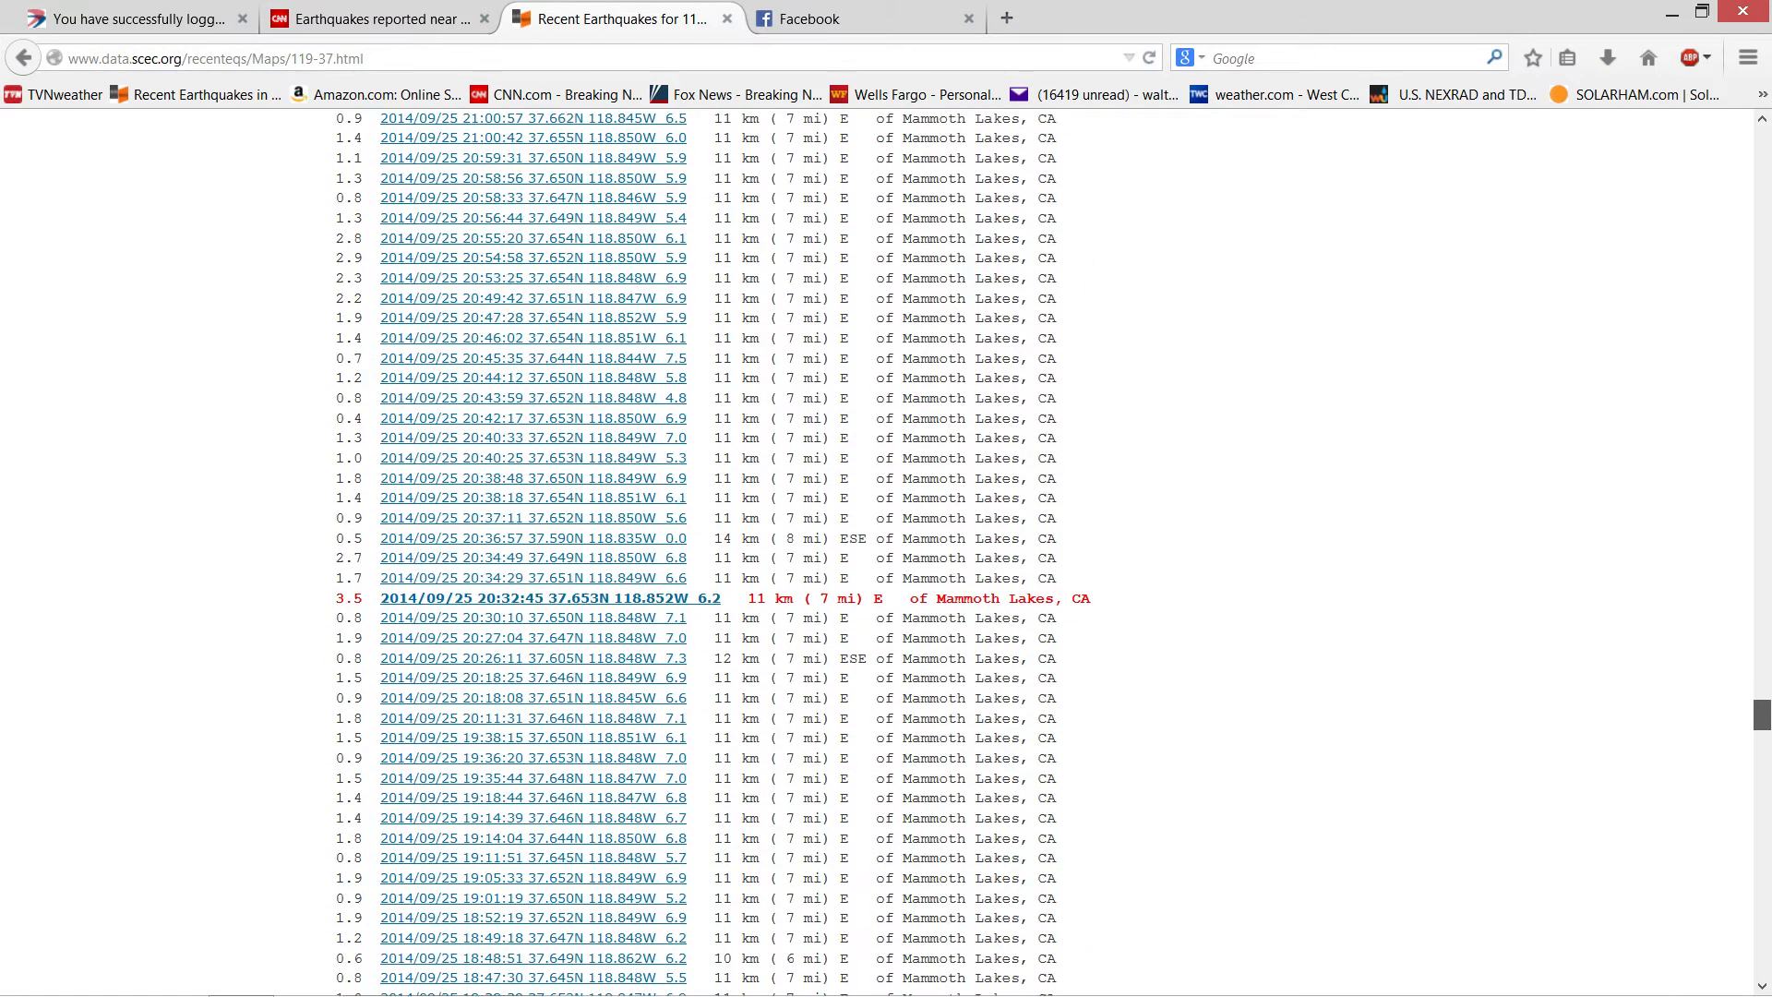
{"action": "scroll", "scroll_direction": "down", "scroll_amount": 3}
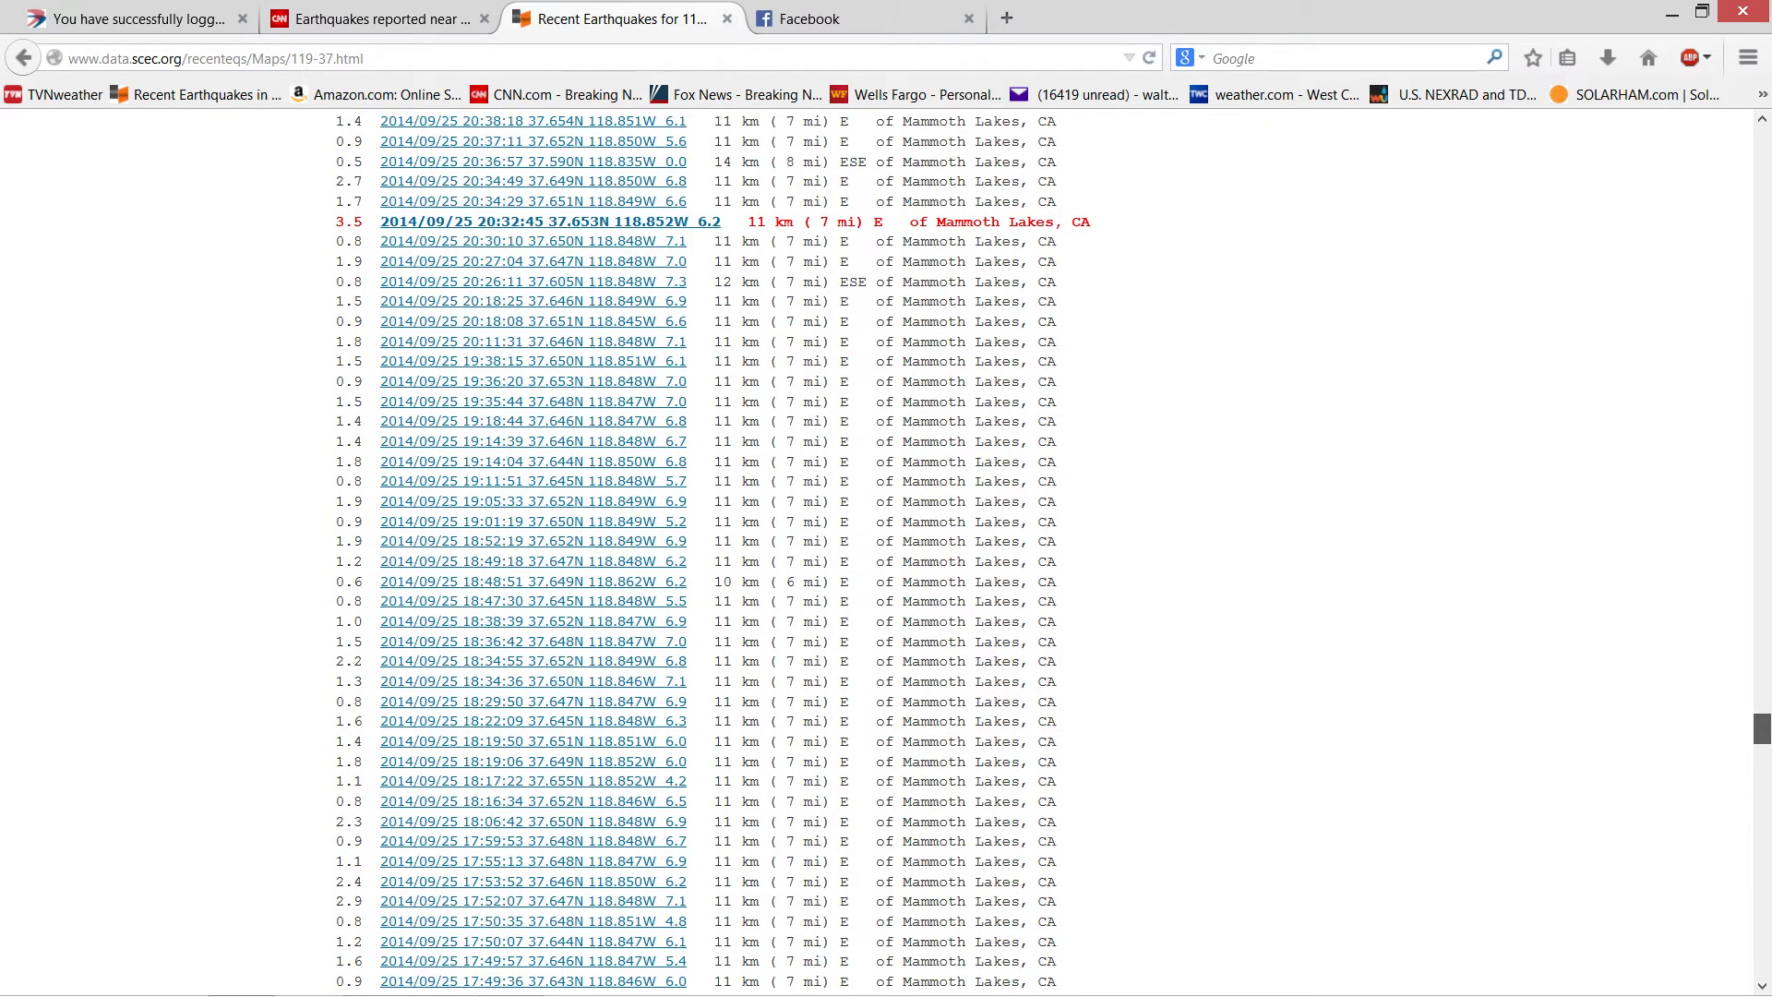
{"action": "scroll", "scroll_direction": "down", "scroll_amount": 3}
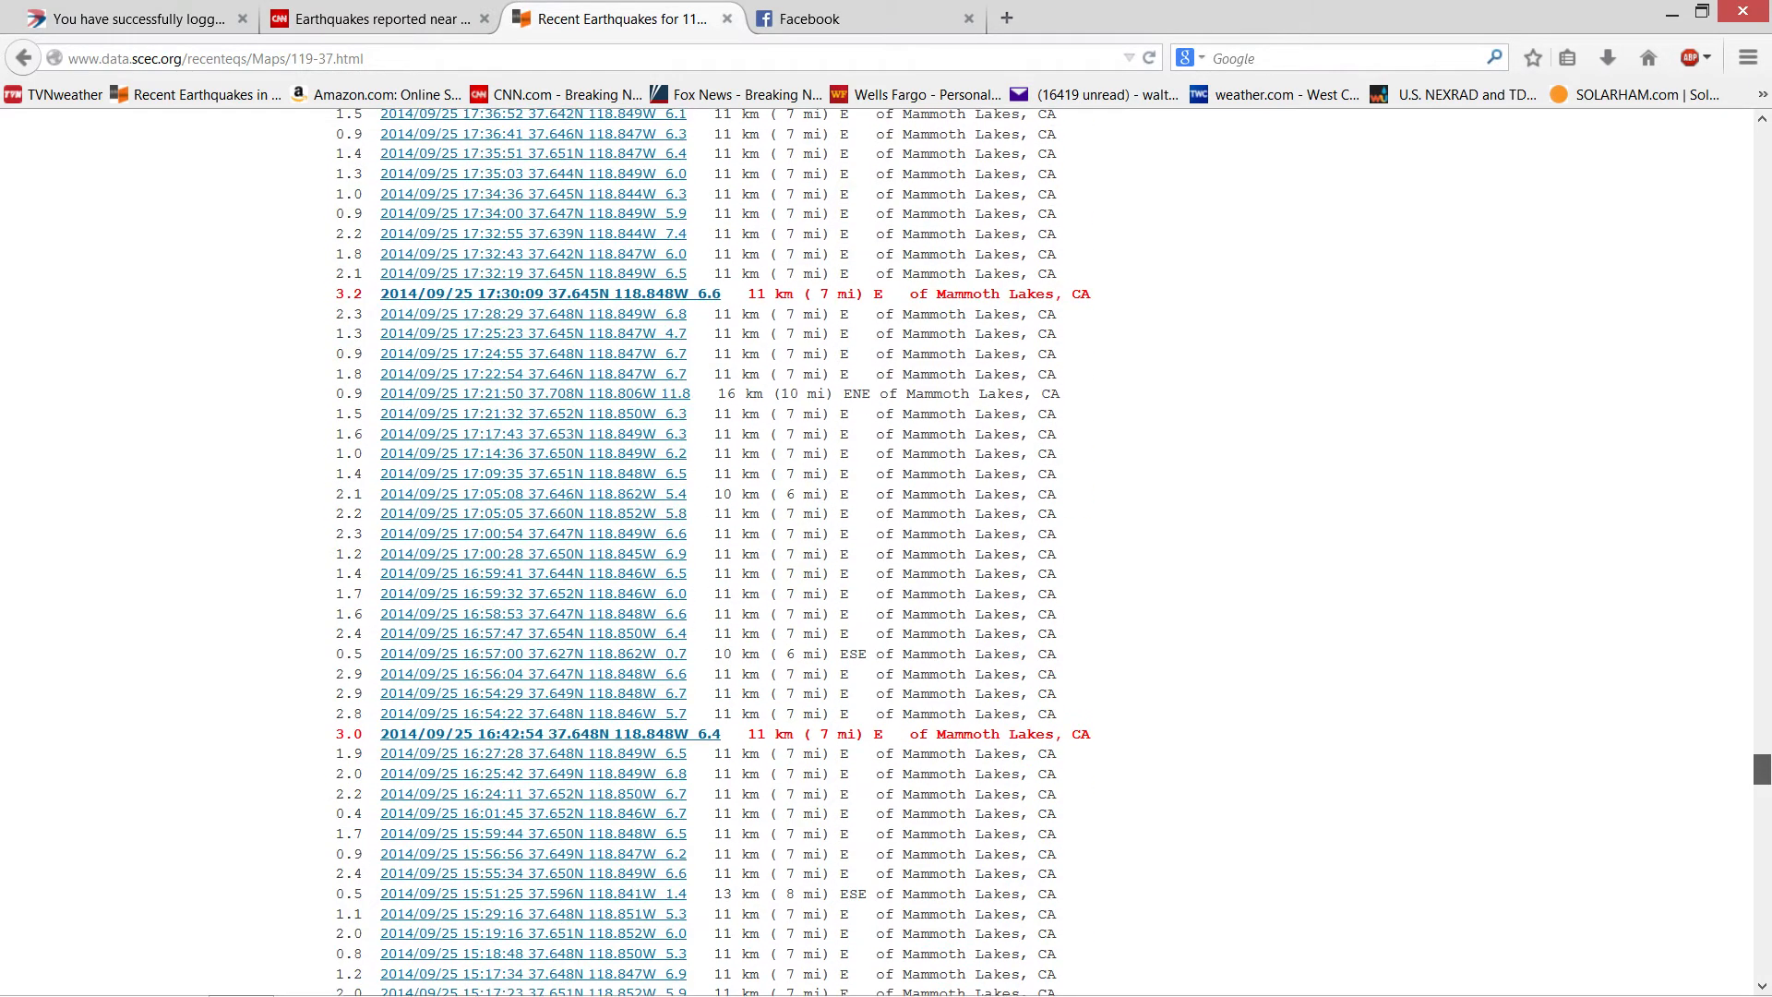
{"action": "scroll", "scroll_direction": "down", "scroll_amount": 3}
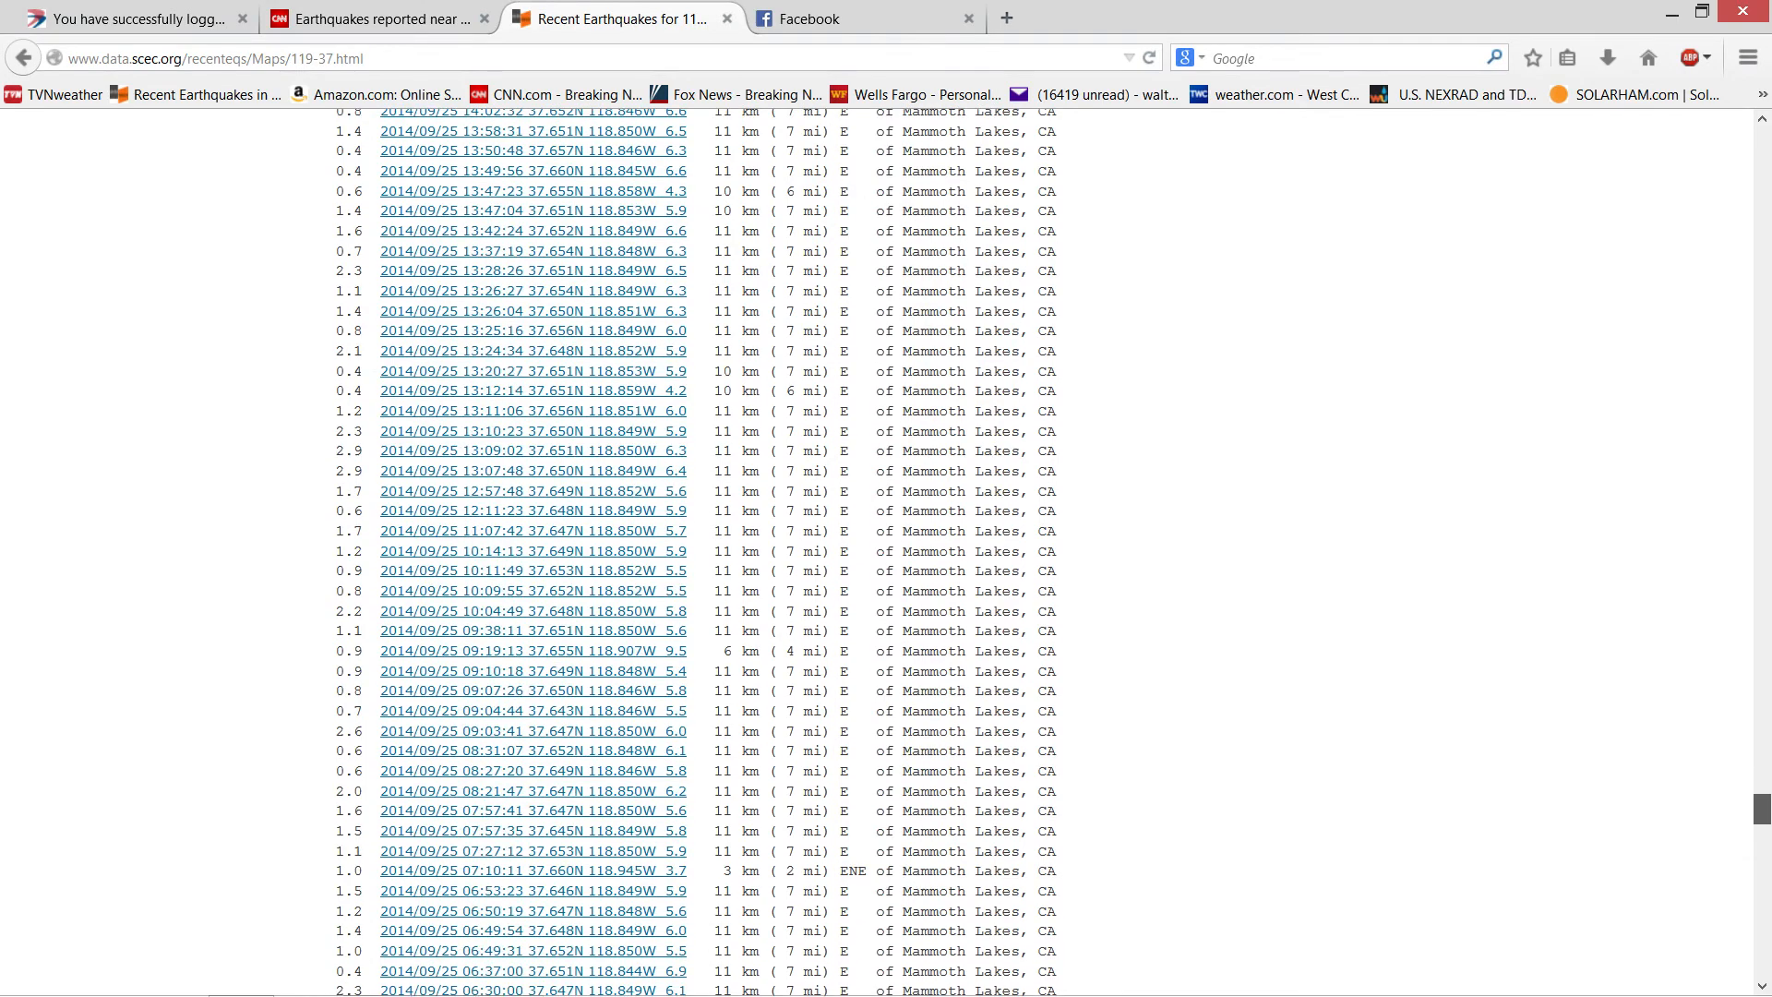